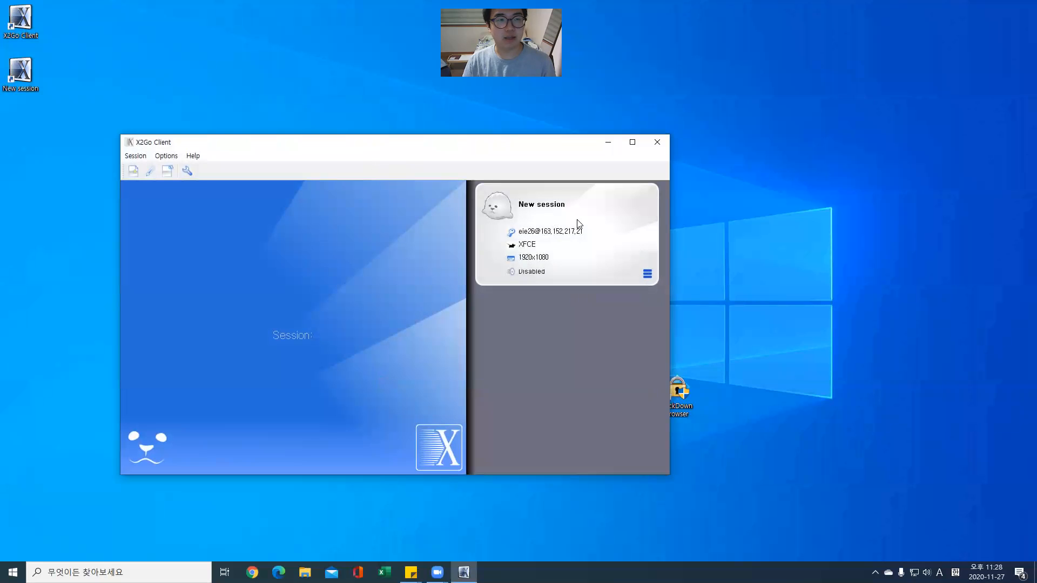
Log in to the remote XFCE session in X2Go and wait until it shows running.
left_click(565, 235)
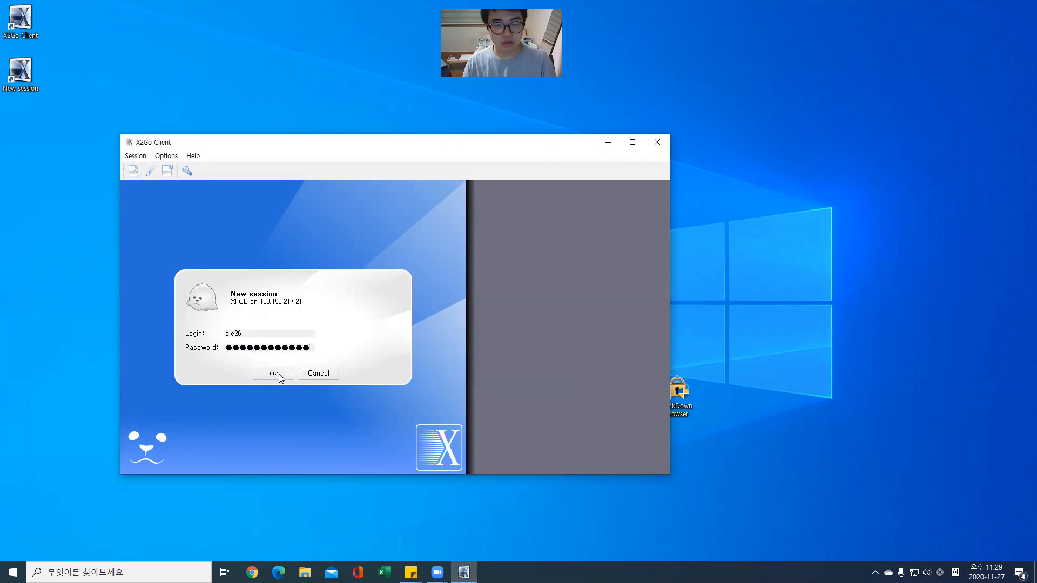
left_click(272, 374)
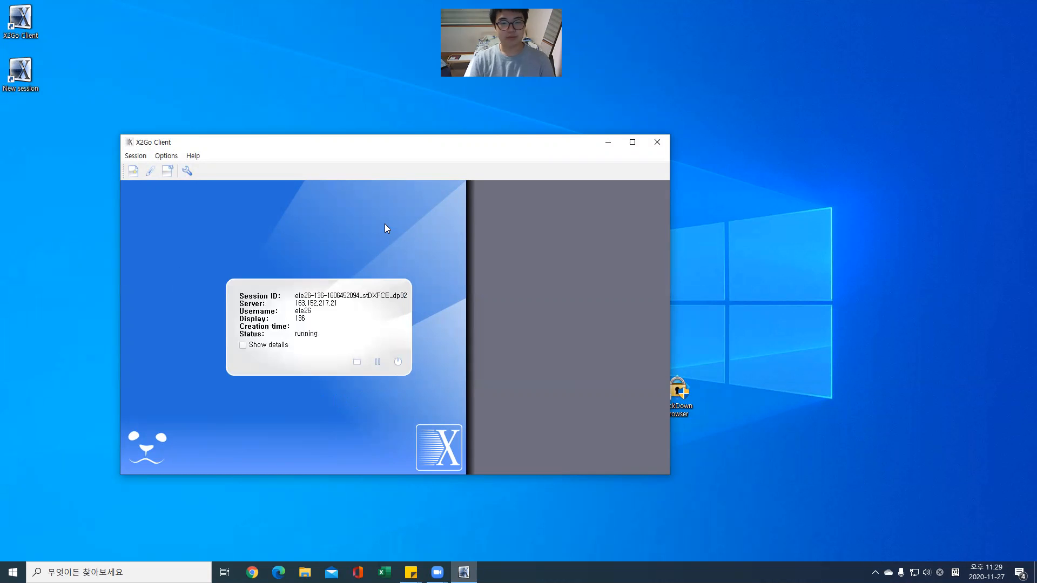
mouse_move(318, 221)
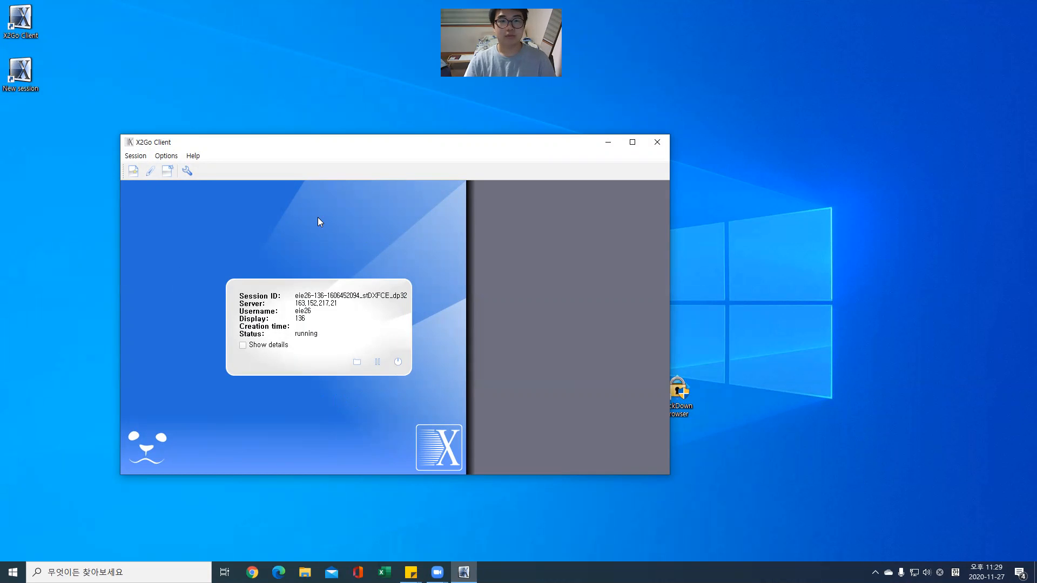
mouse_move(323, 262)
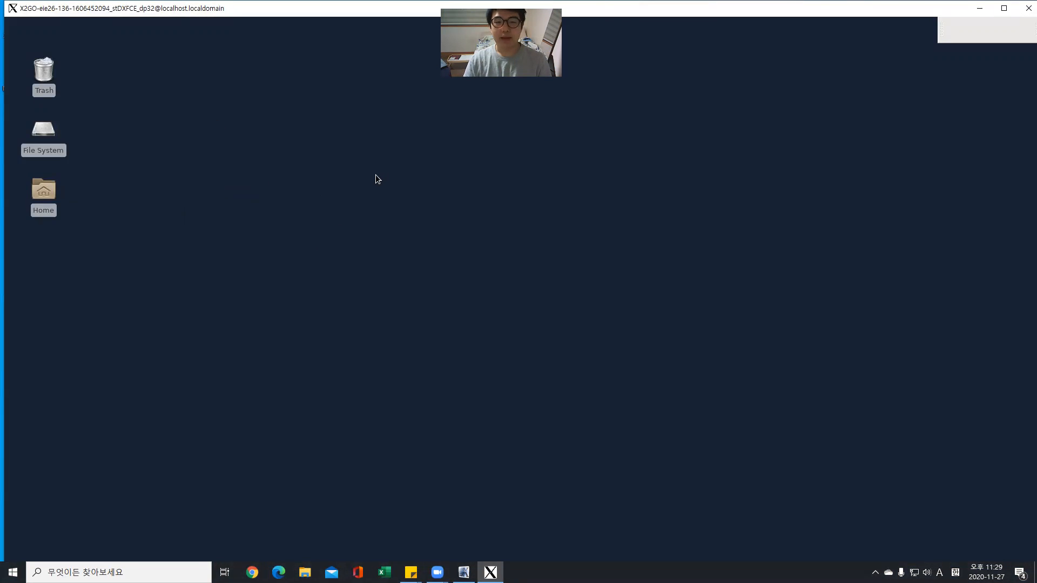
mouse_move(43, 195)
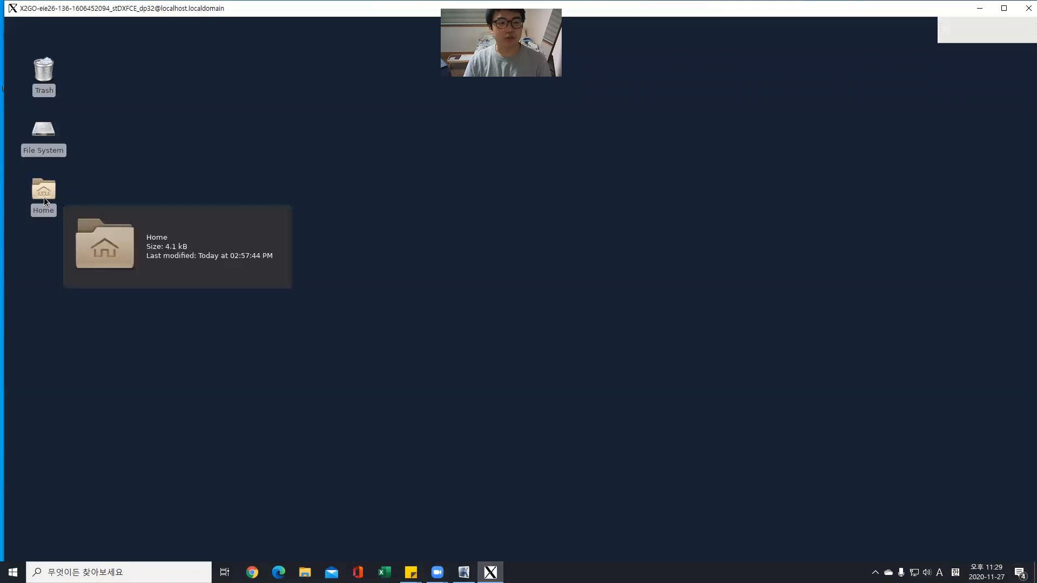
Copy sentaurus.cshrc from Home to the Desktop and create a DB folder there.
double_click(43, 189)
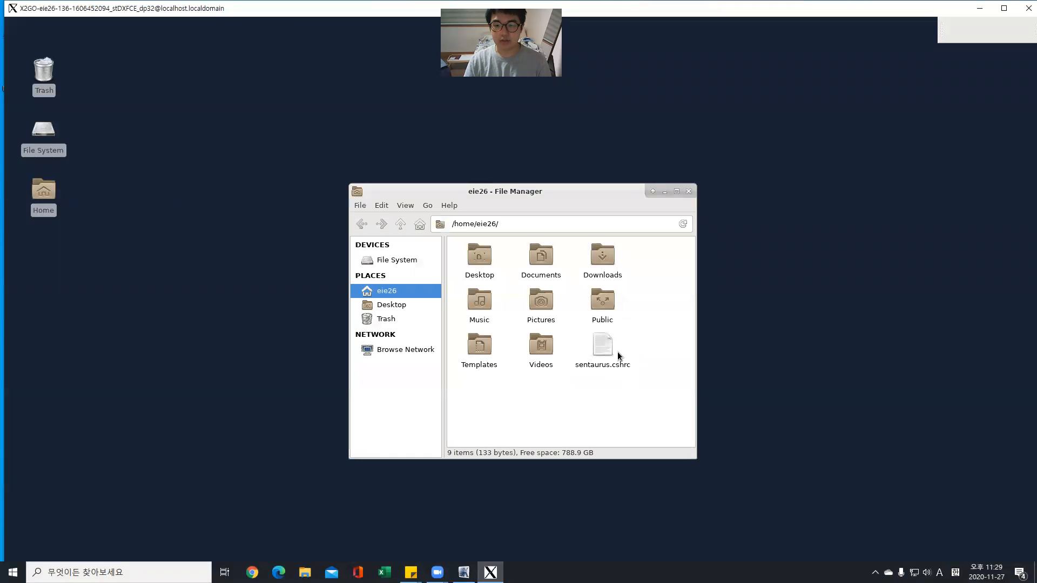
left_click(601, 343)
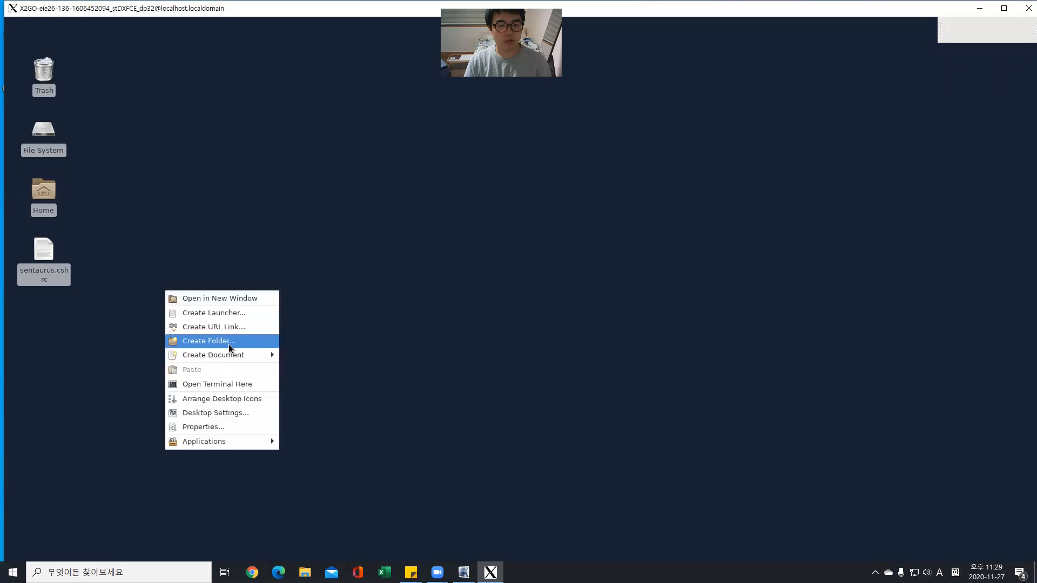
left_click(208, 341)
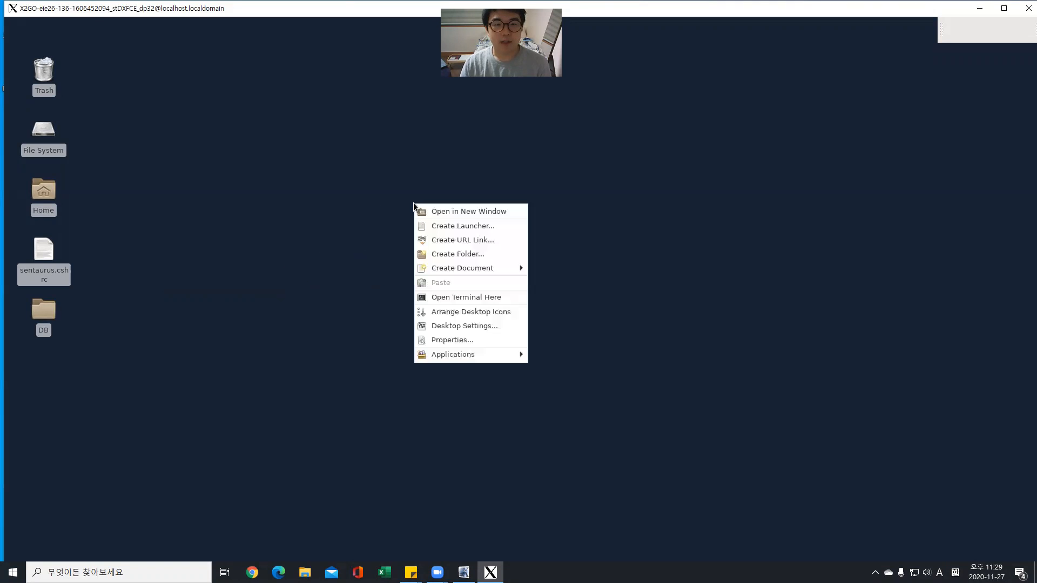
mouse_move(466, 297)
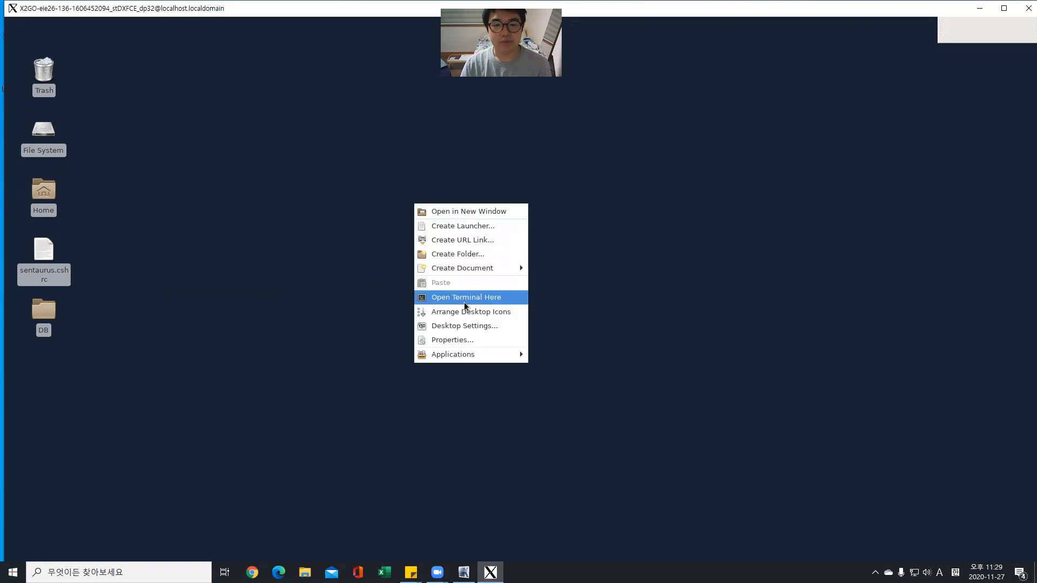
Open a terminal on the Desktop, start csh and source sentaurus.cshrc.
left_click(466, 297)
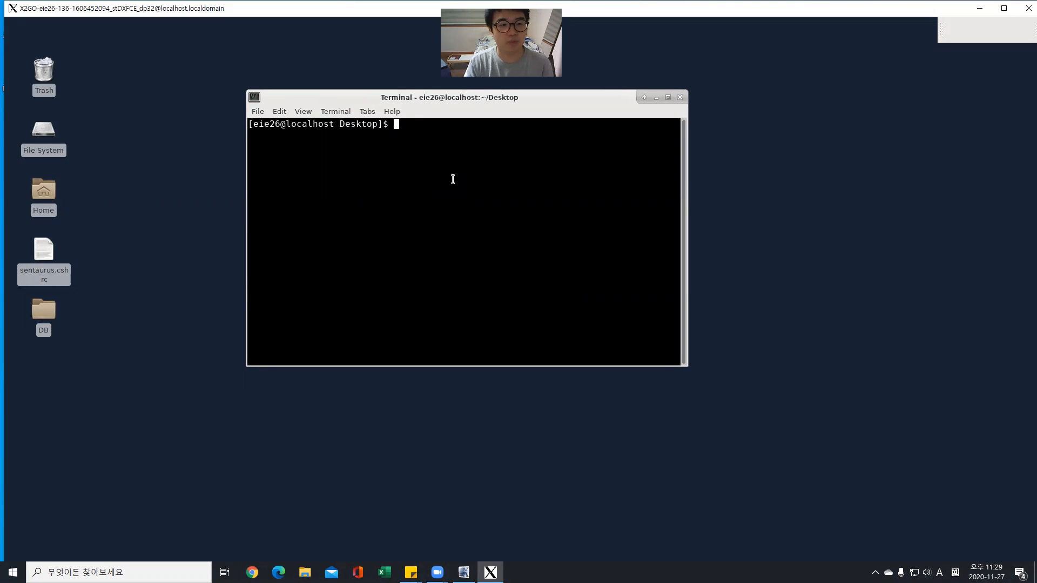
type("csh")
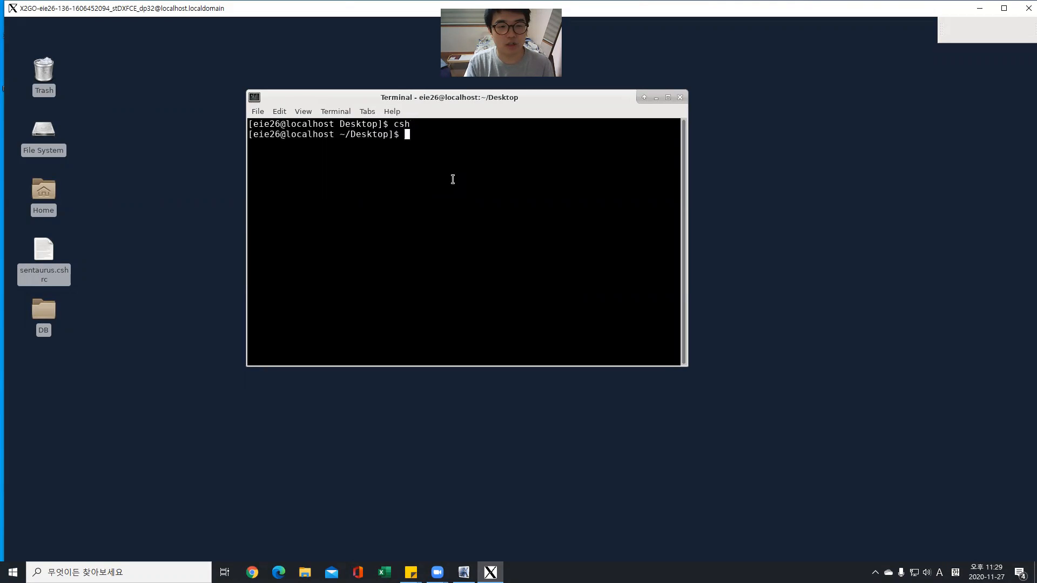
type("source sentaurus")
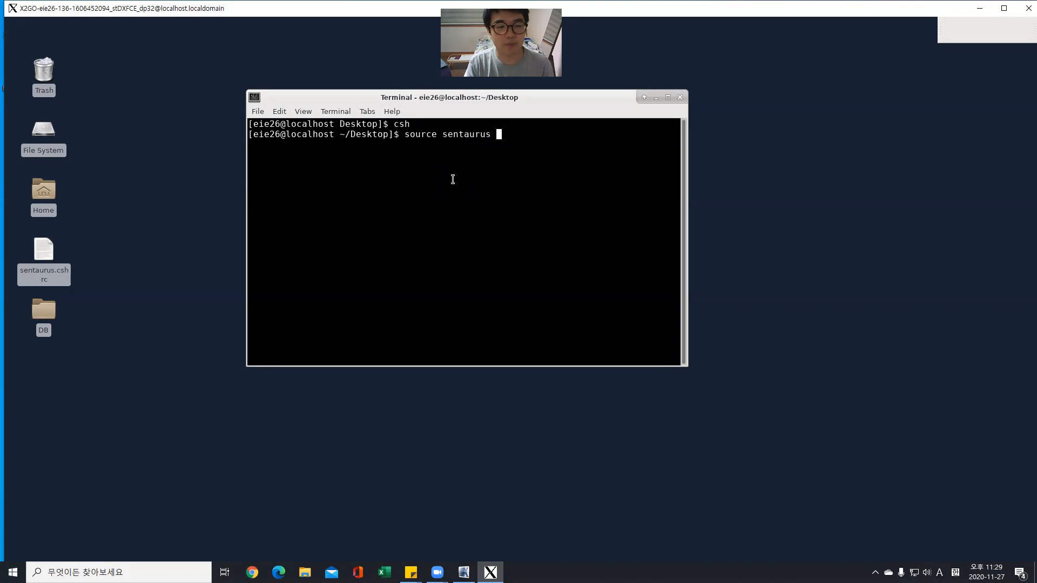
type(".")
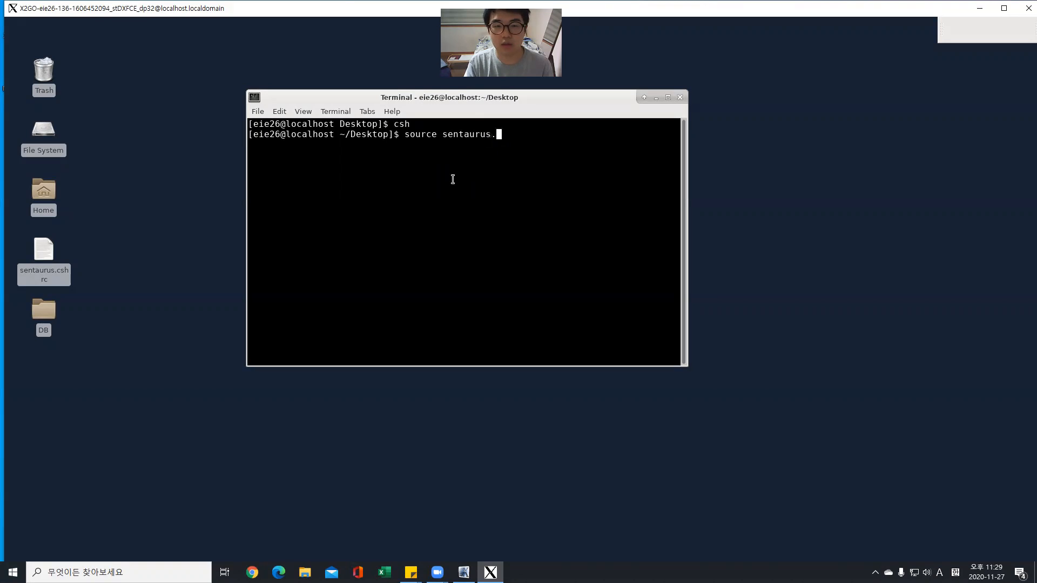
type("cshrc")
type("d")
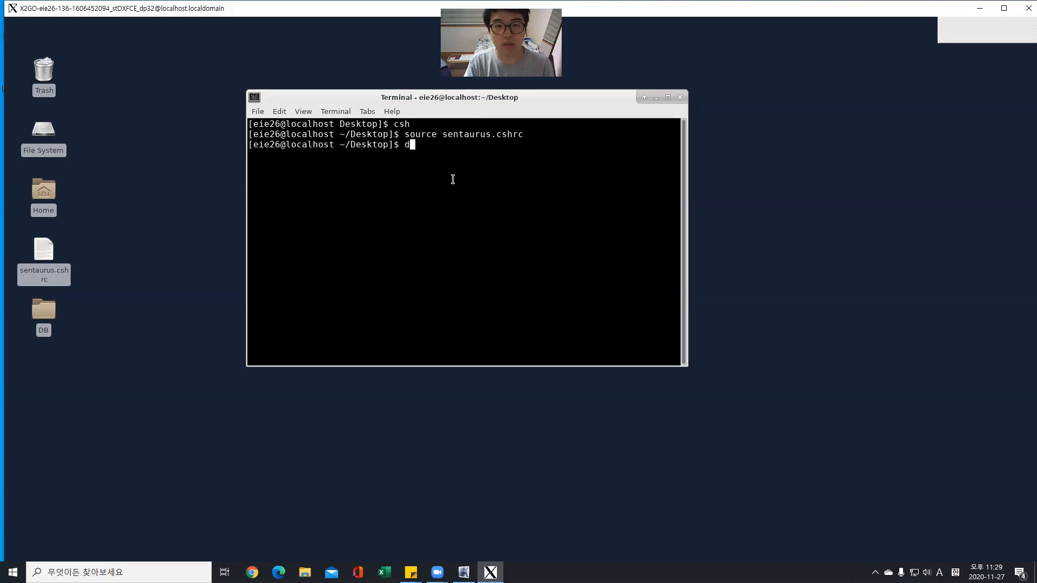
Launch Sentaurus Workbench with swb, choosing DB as the STDB directory.
type("swb &")
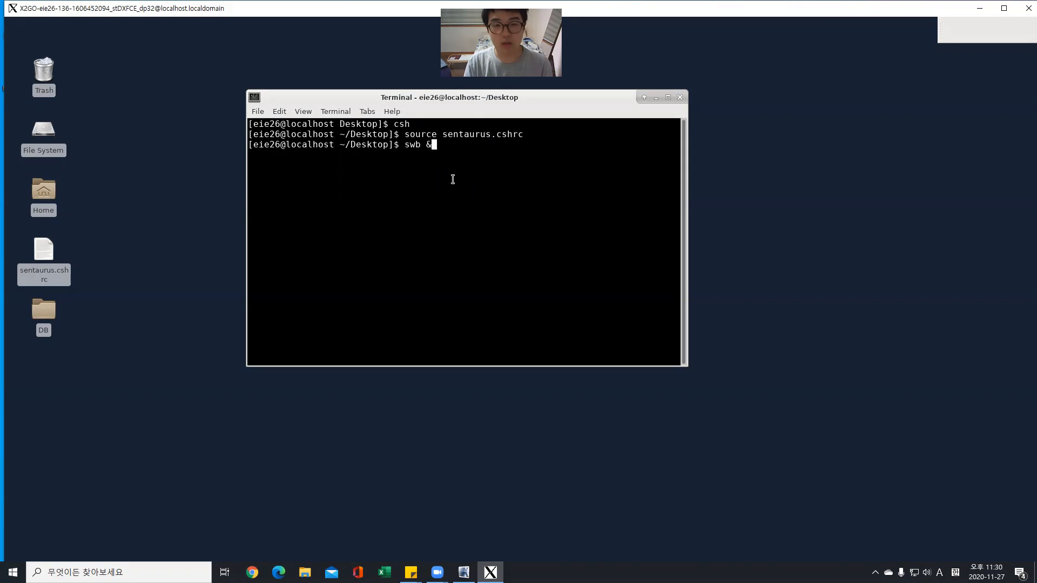
key("Return")
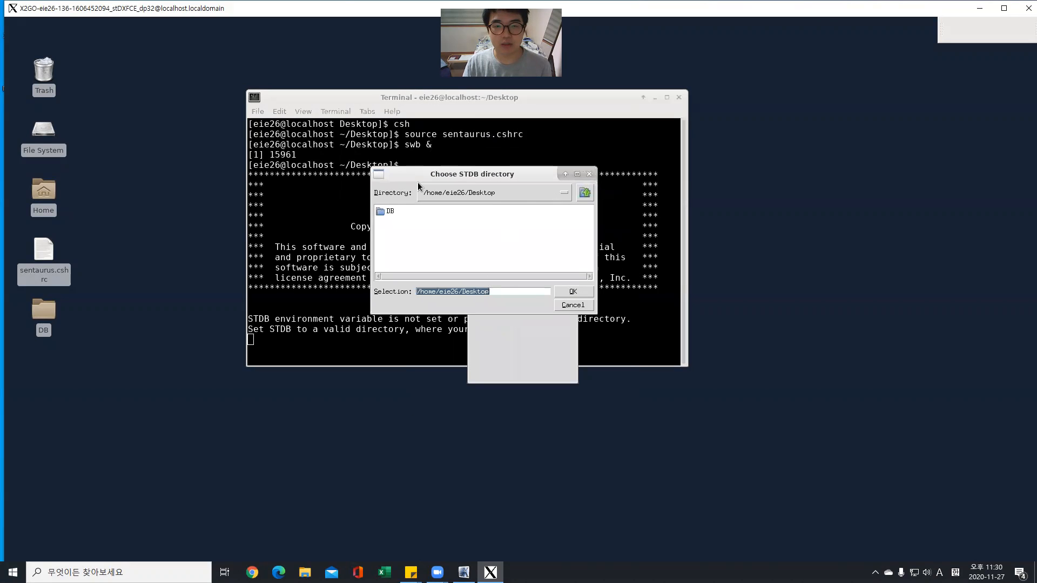
double_click(385, 211)
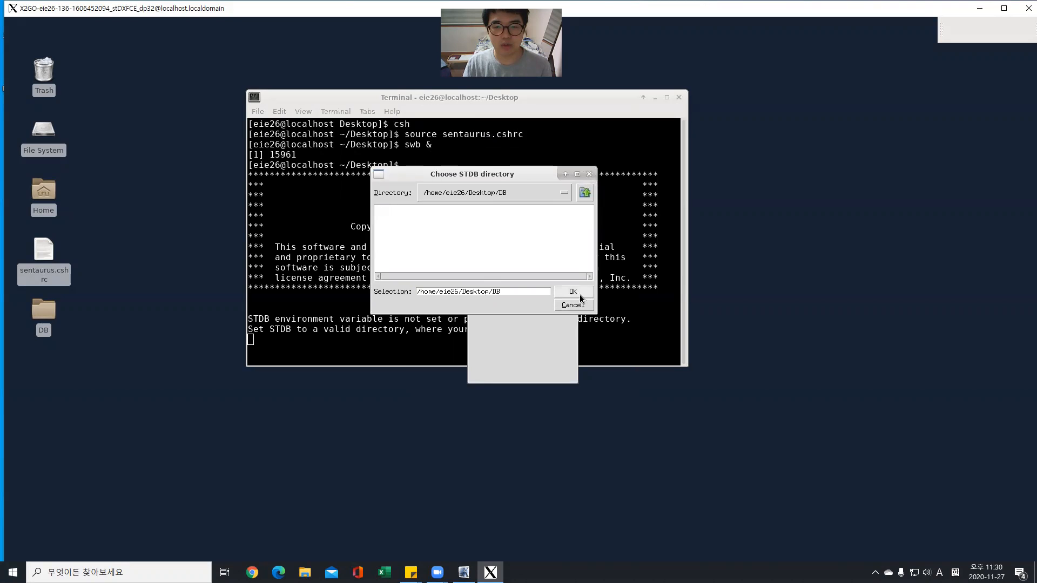
left_click(572, 292)
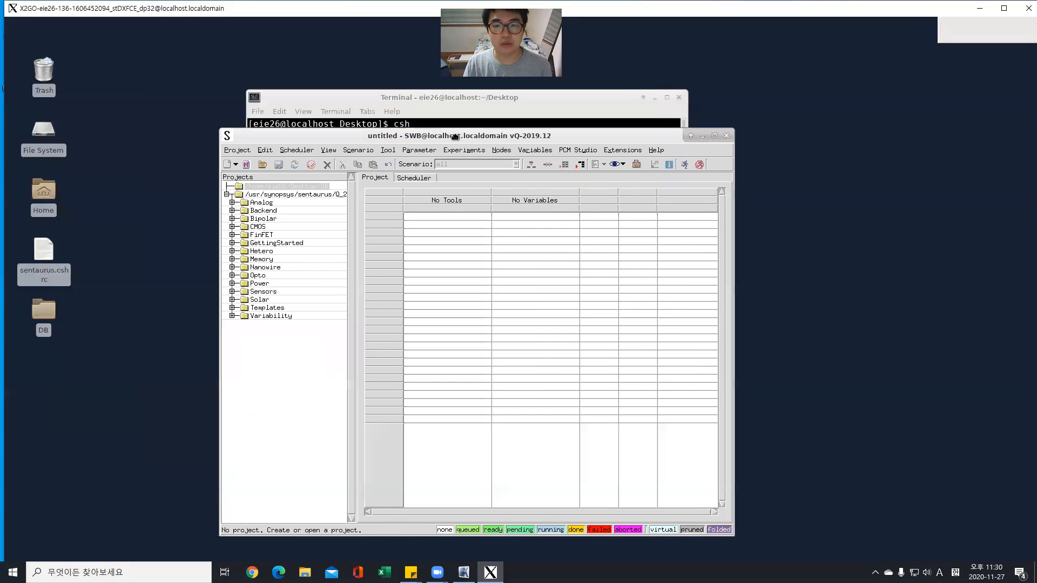
Attach the desktop DB folder as a project root through Edit > Attach Root.
left_click_drag(459, 136, 445, 129)
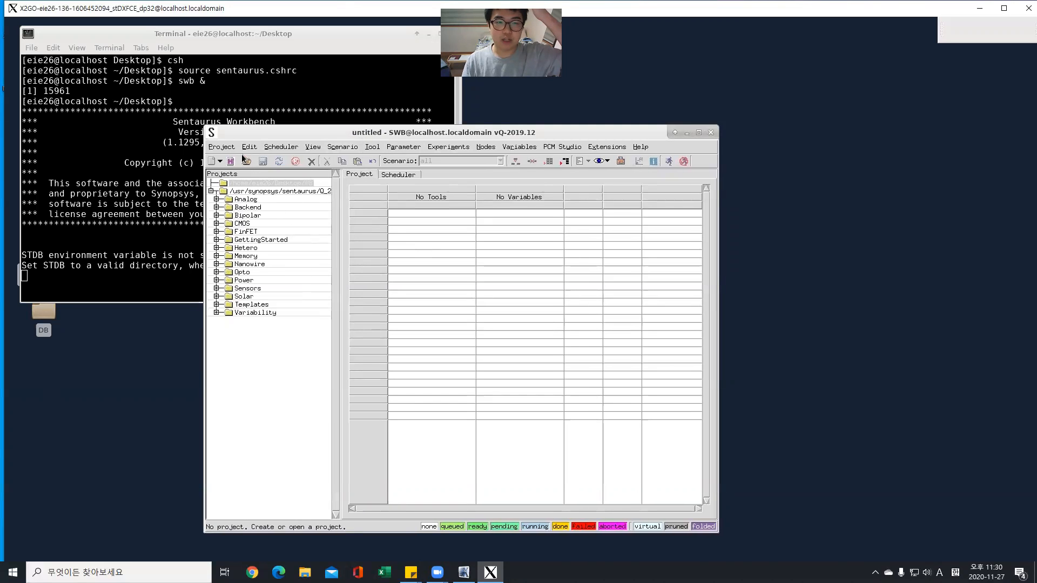
left_click(249, 147)
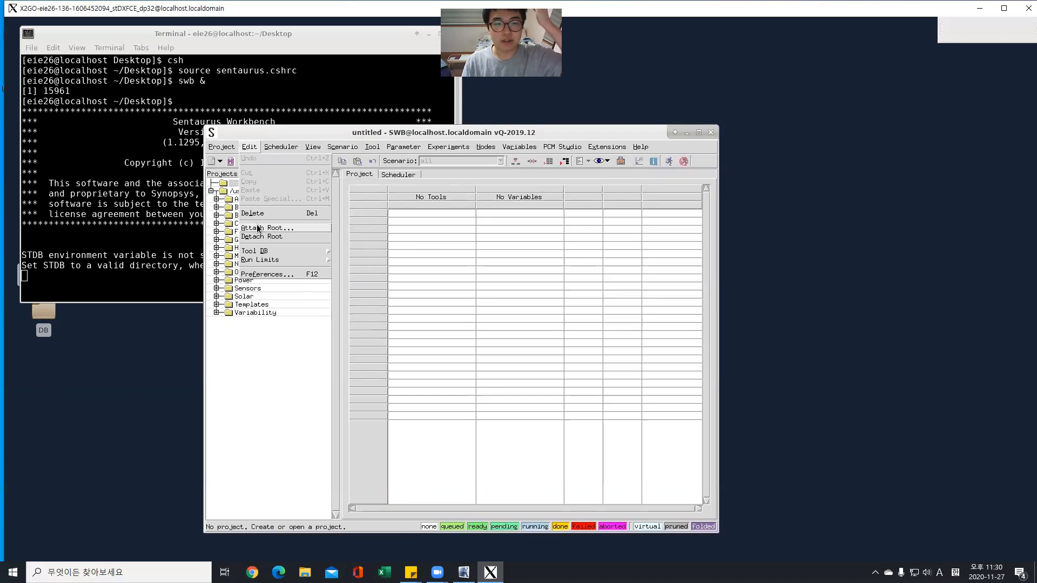
left_click(267, 227)
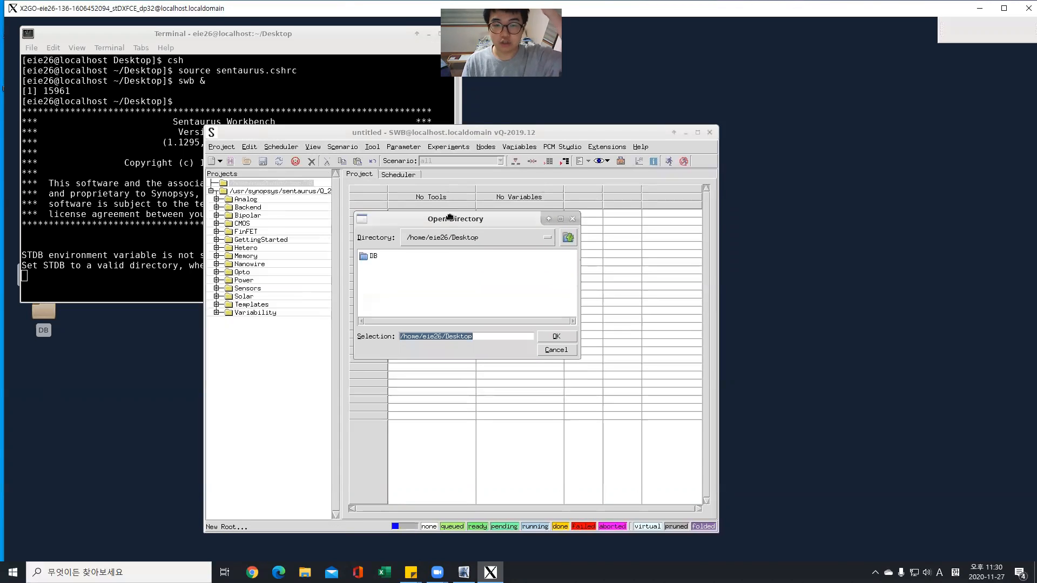
double_click(372, 256)
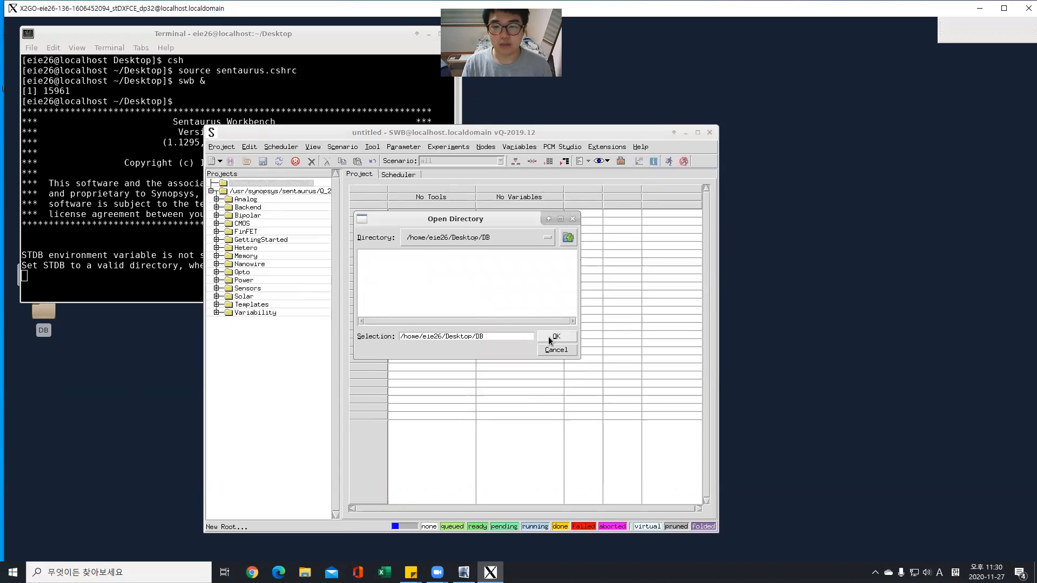
left_click(554, 336)
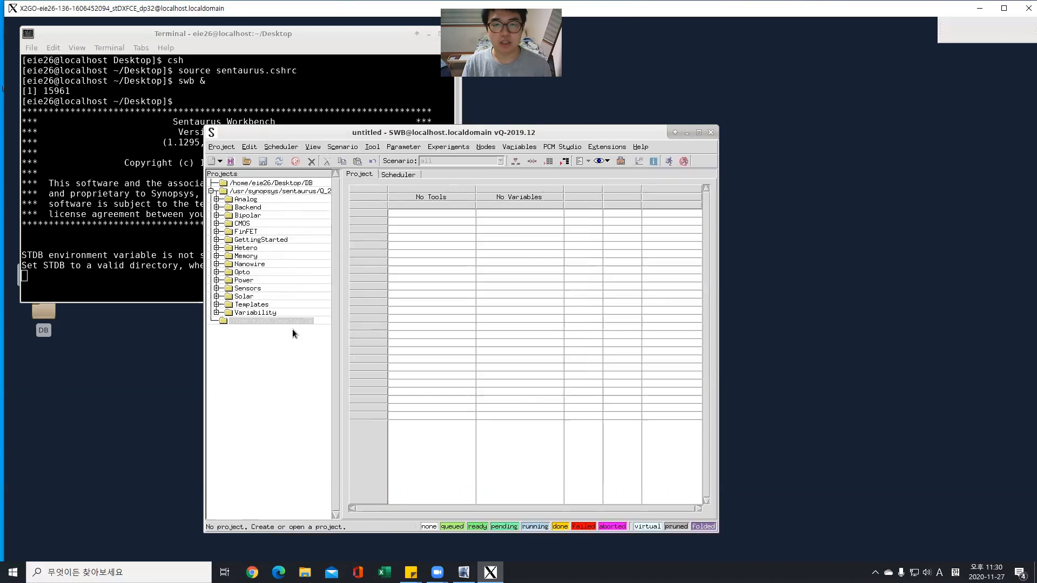
mouse_move(239, 258)
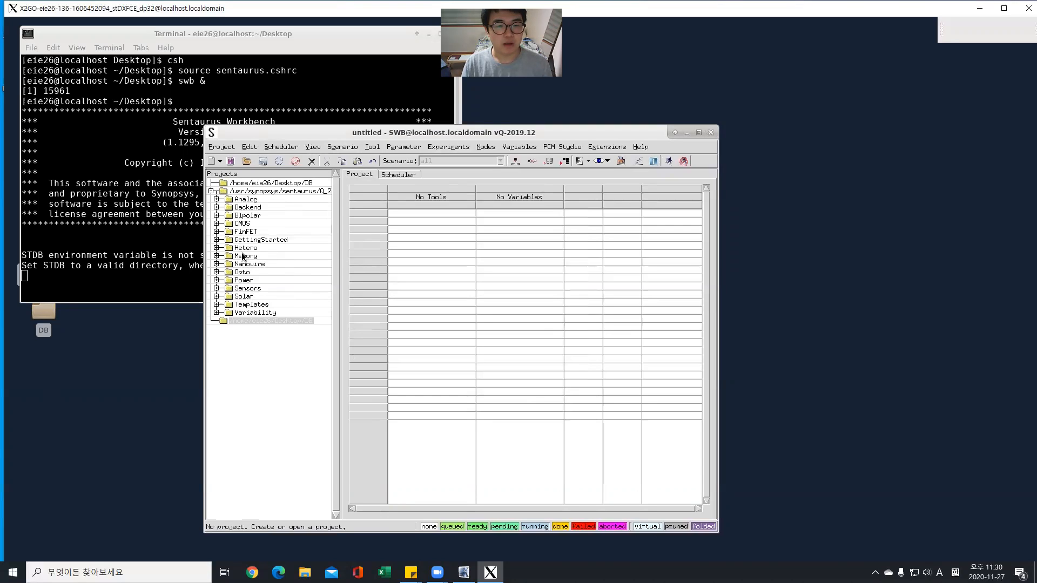
Expand GettingStarted > sprocess and open the SmallMOS_2D3D example project.
left_click(218, 239)
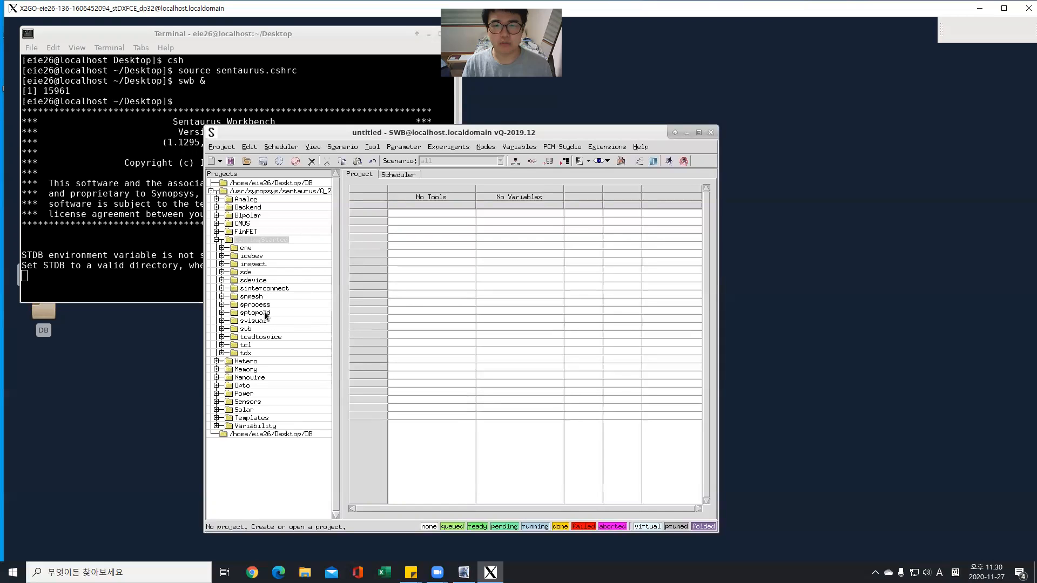
left_click(217, 239)
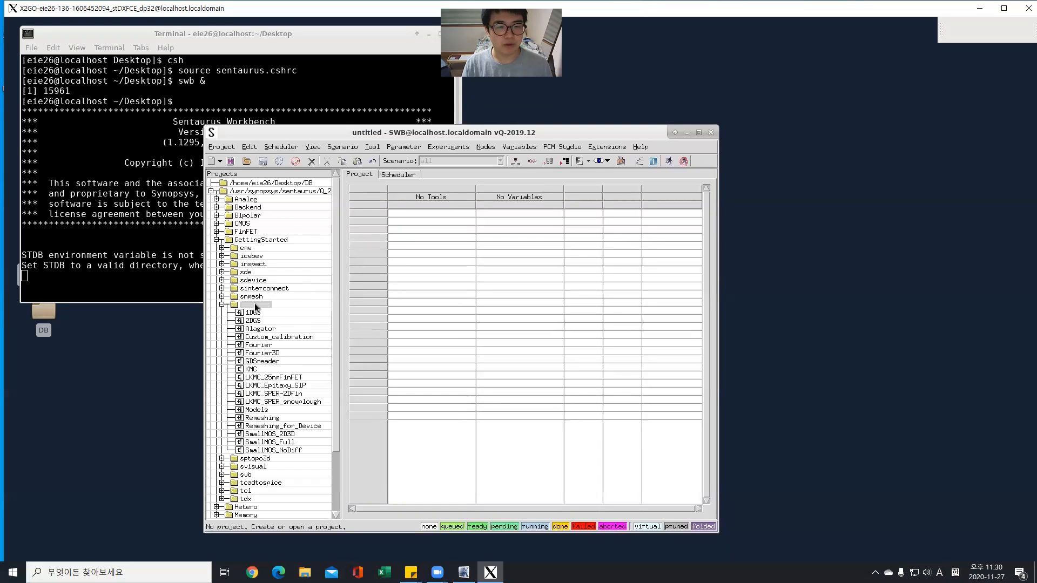
left_click(270, 434)
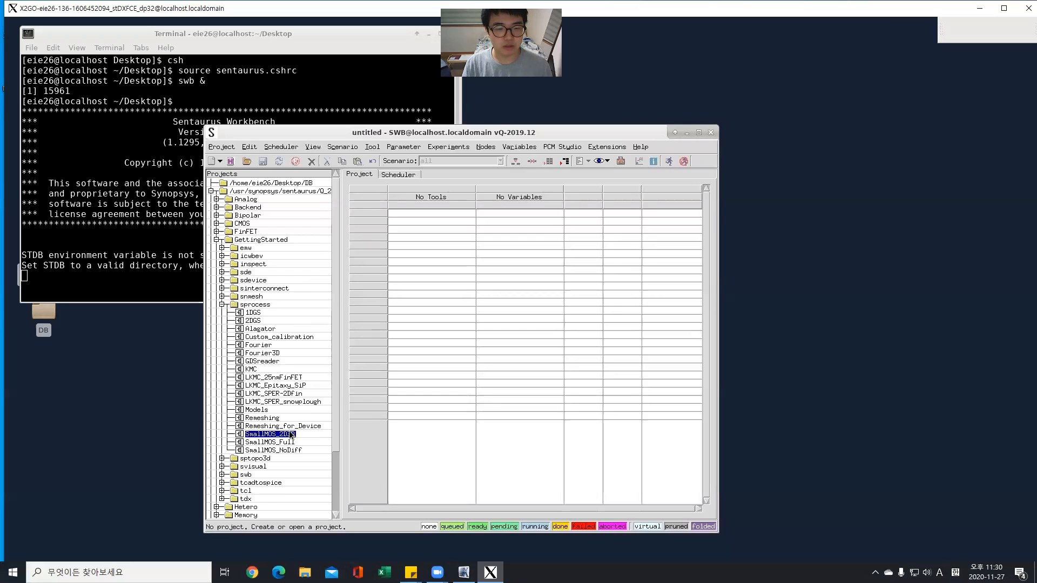
right_click(263, 433)
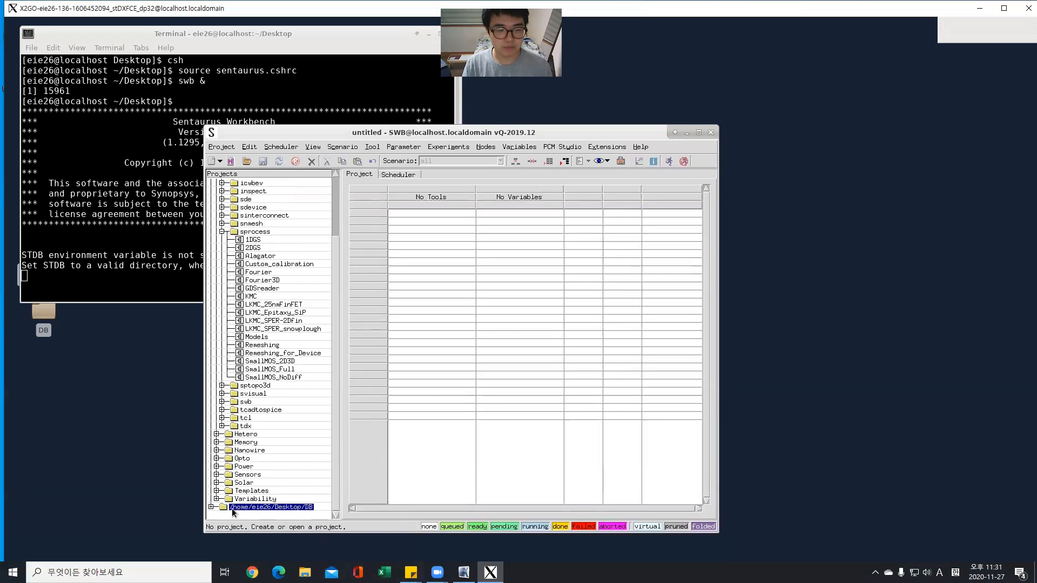
double_click(270, 360)
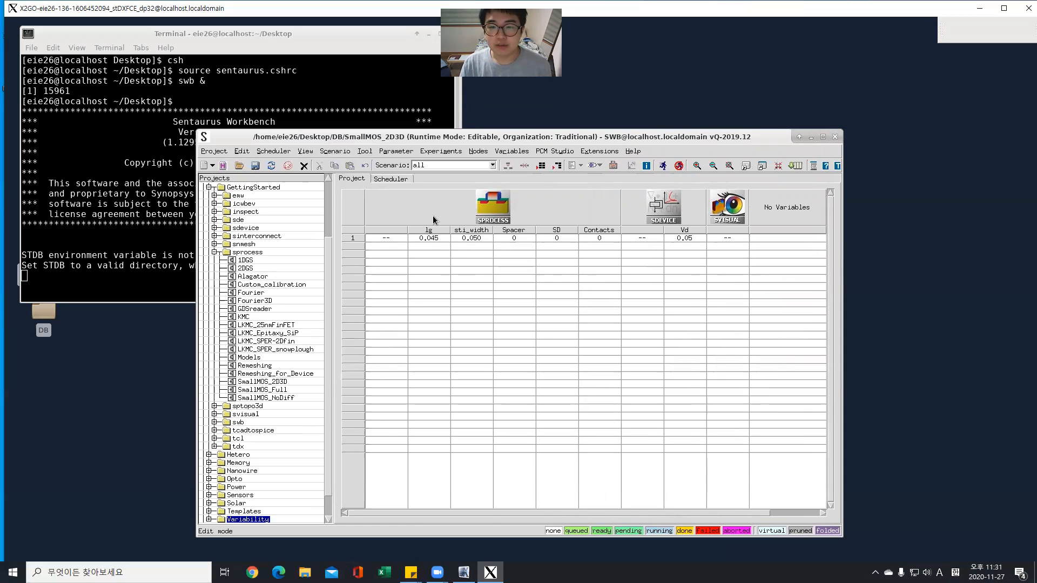
mouse_move(454, 213)
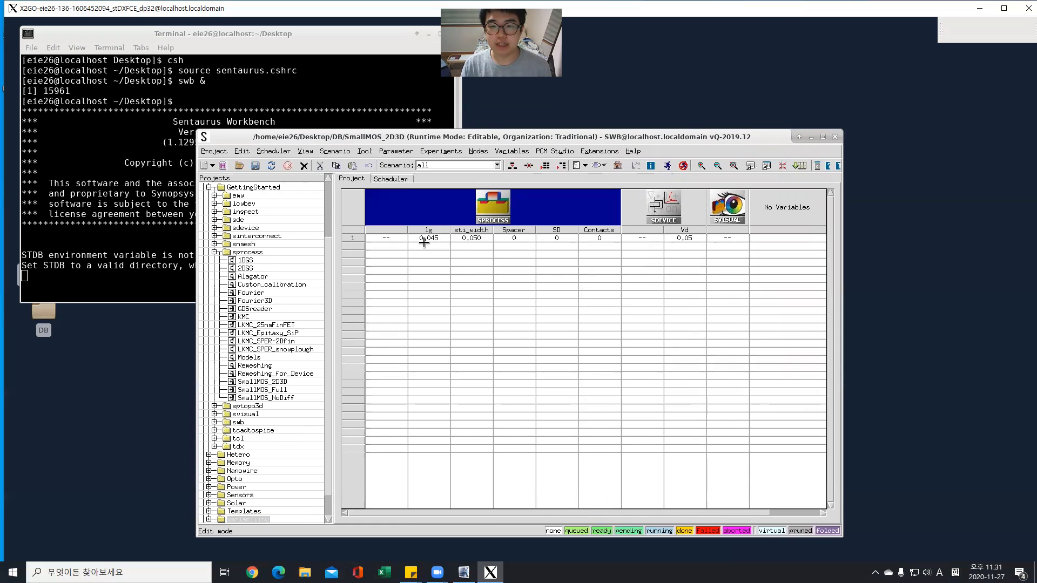
mouse_move(448, 247)
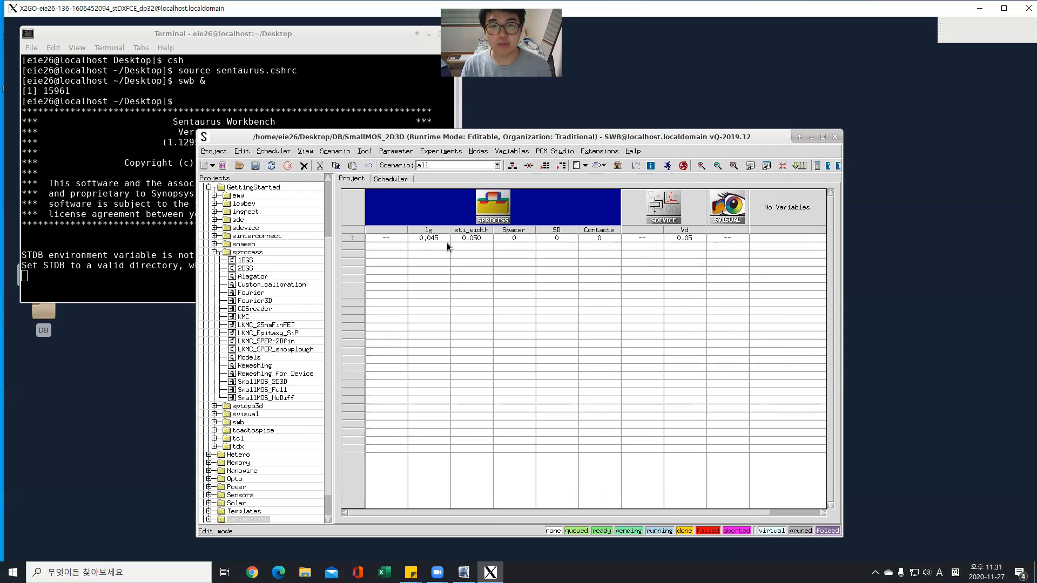
mouse_move(509, 269)
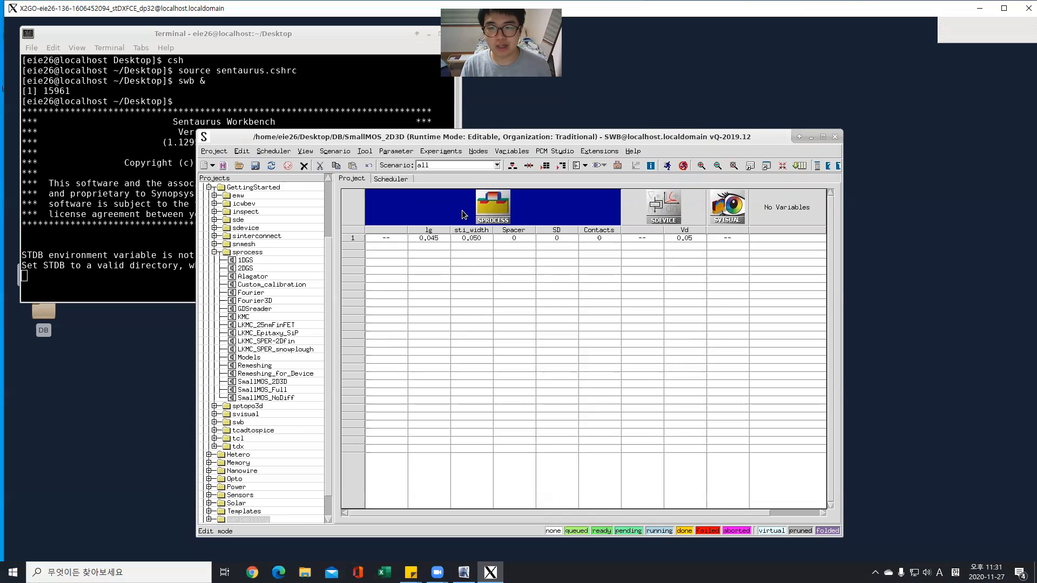
mouse_move(503, 213)
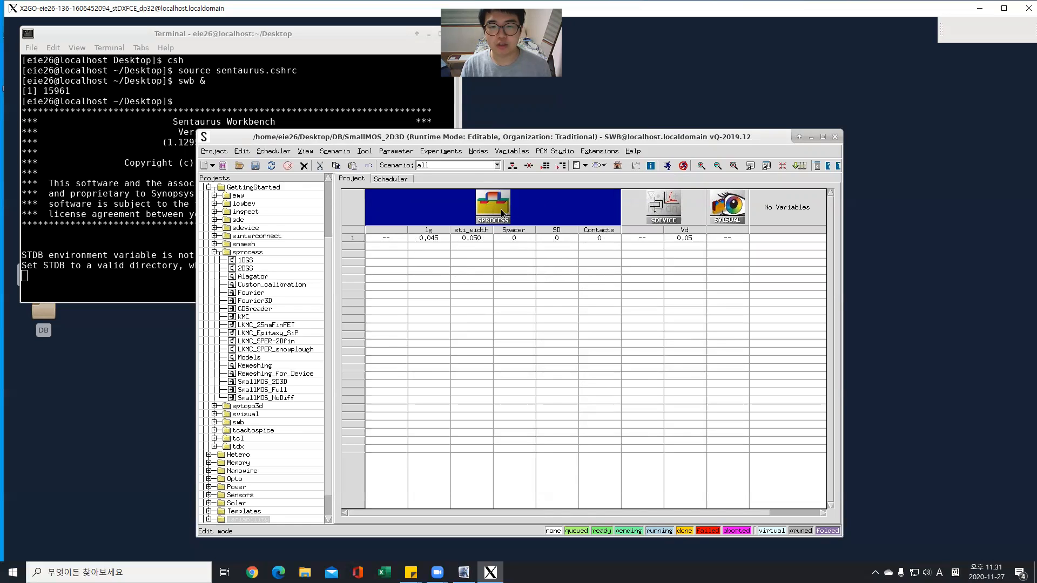
Bring up the SPROCESS tool step's action menu to edit its input commands.
right_click(501, 213)
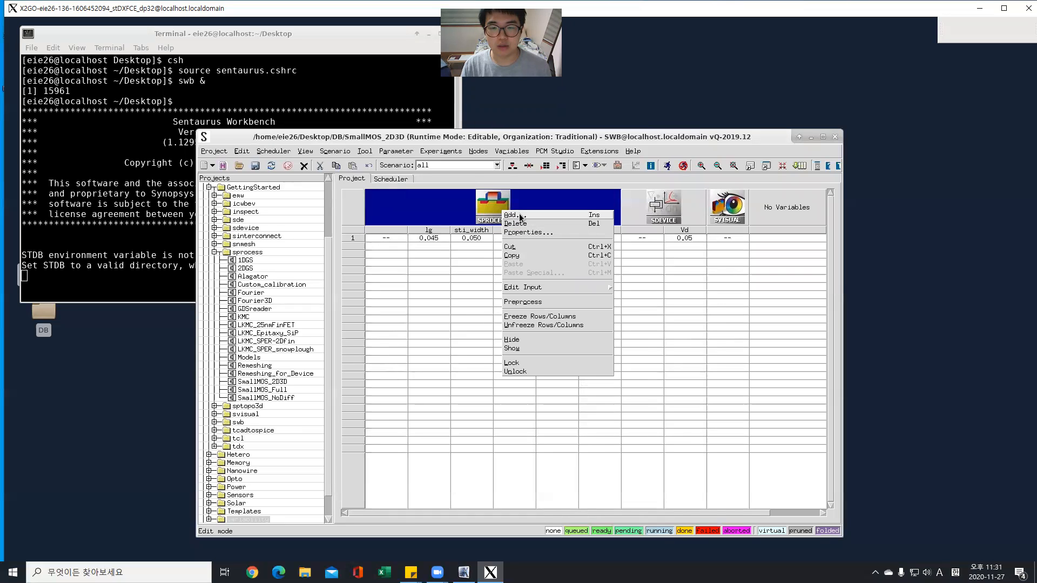
mouse_move(522, 286)
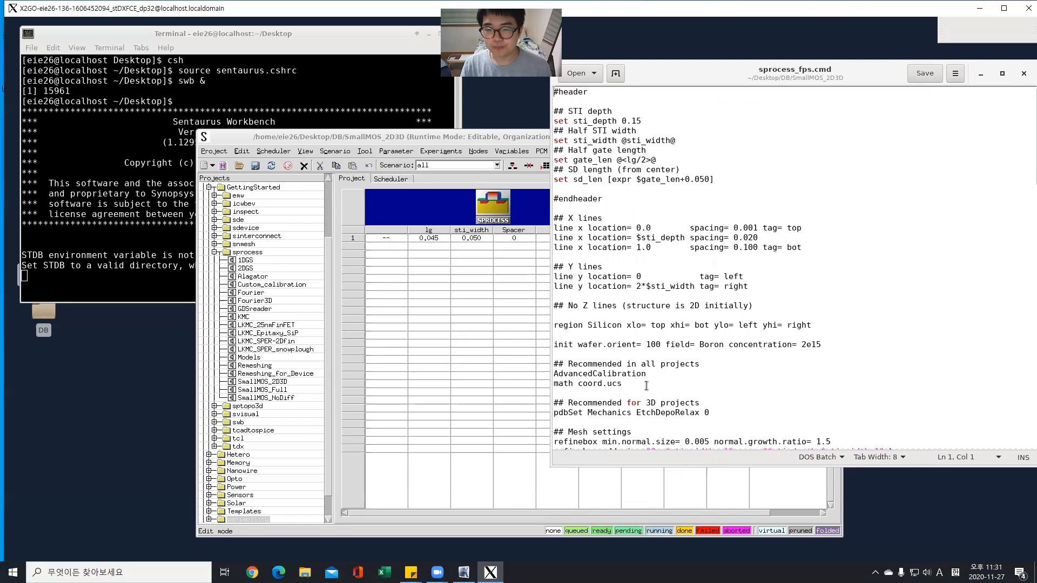
scroll("down", 3)
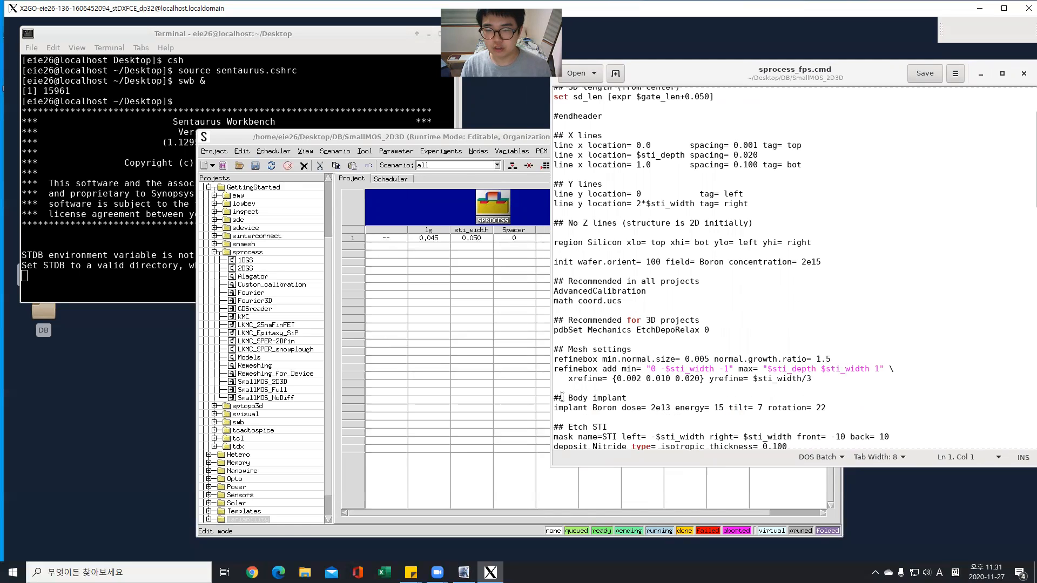
double_click(659, 407)
type("@")
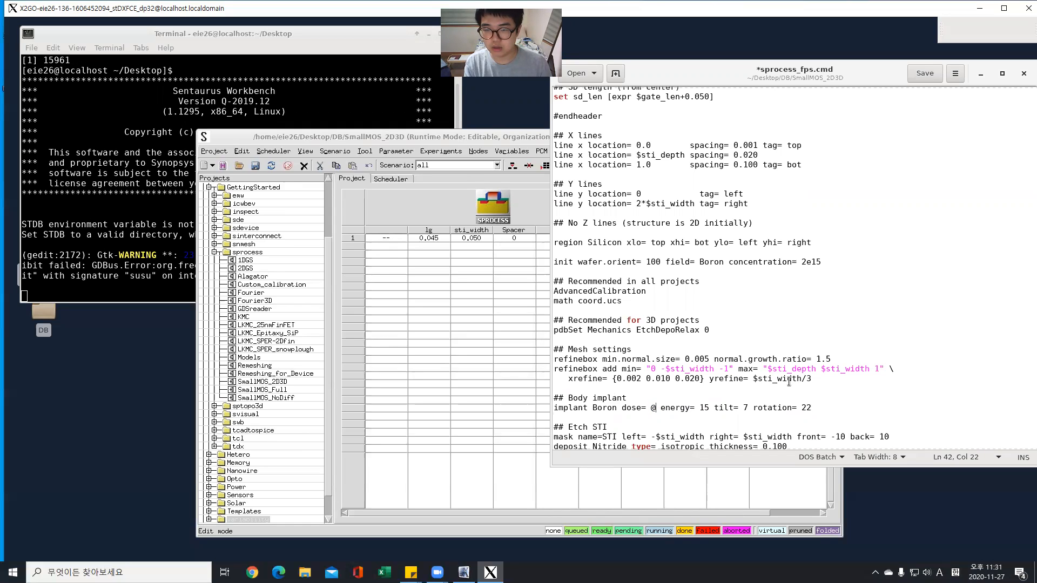
type("doping")
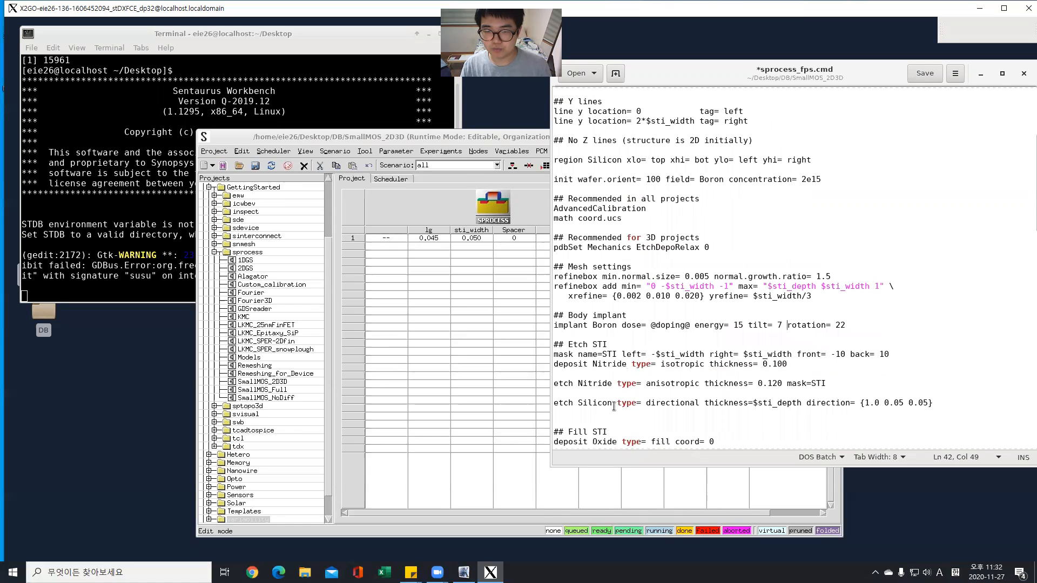
scroll("down", 3)
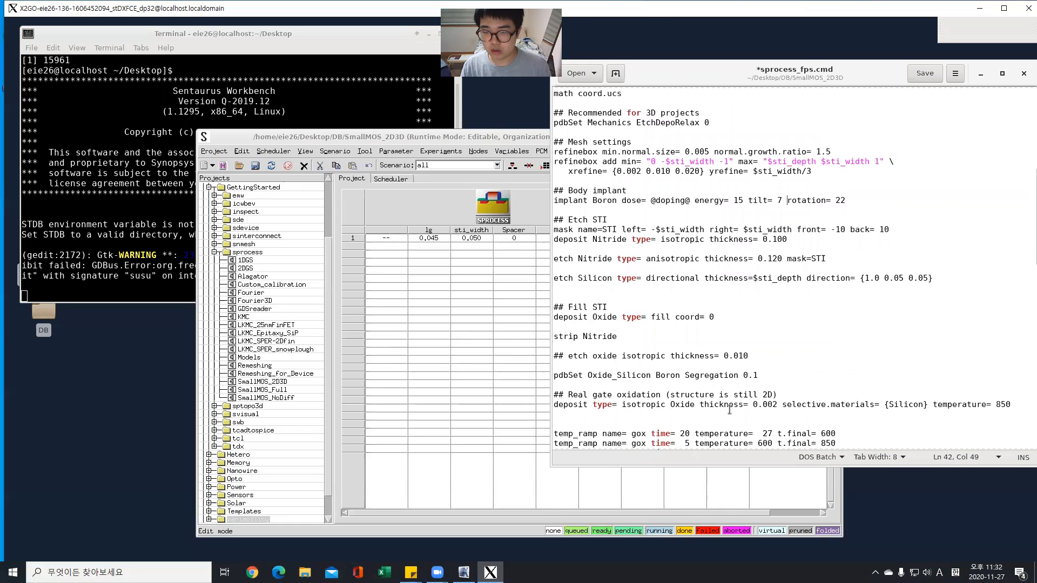
double_click(766, 404)
type("@tox@")
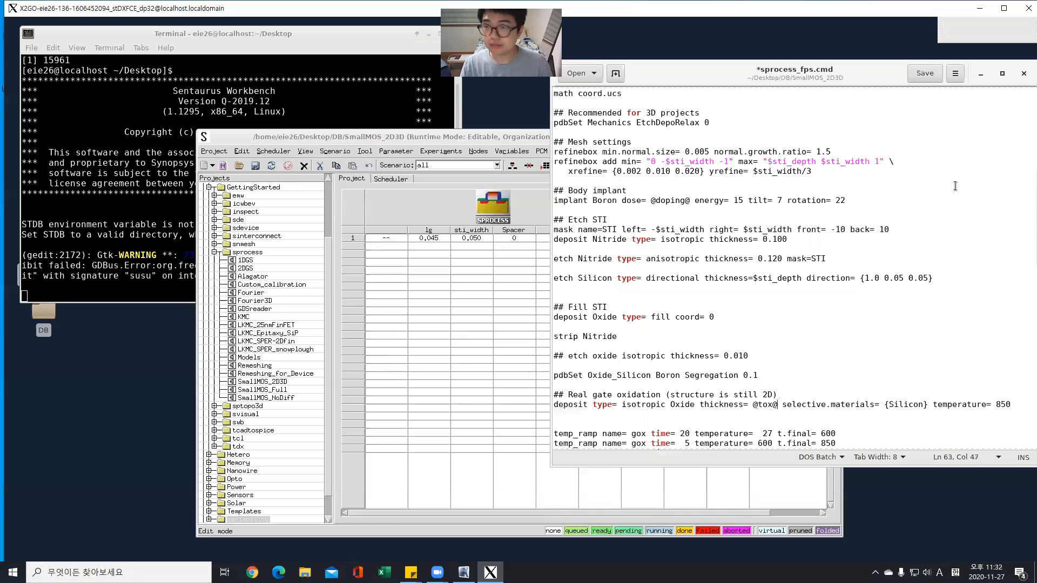
mouse_move(924, 73)
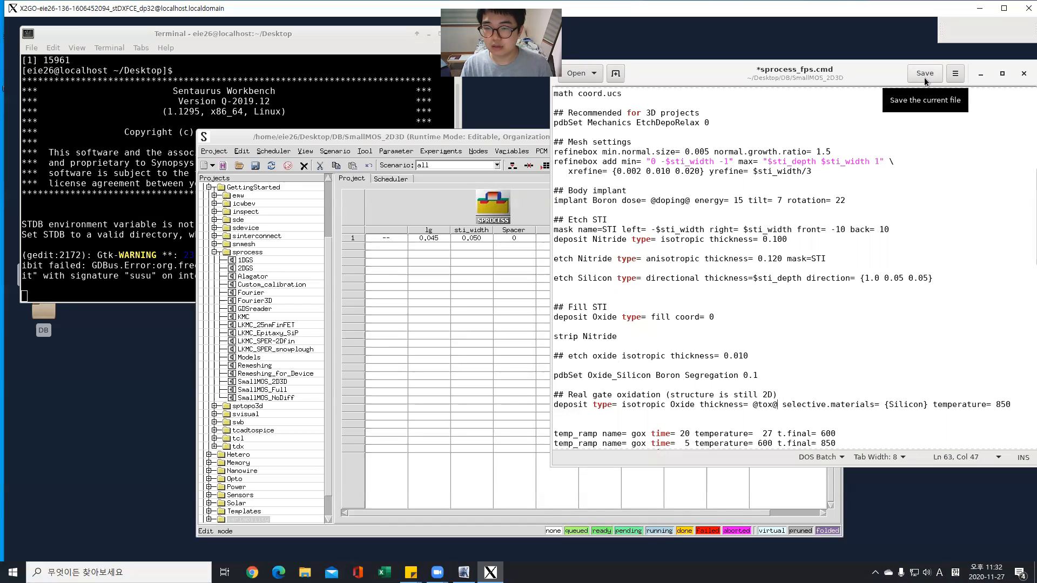
left_click(924, 73)
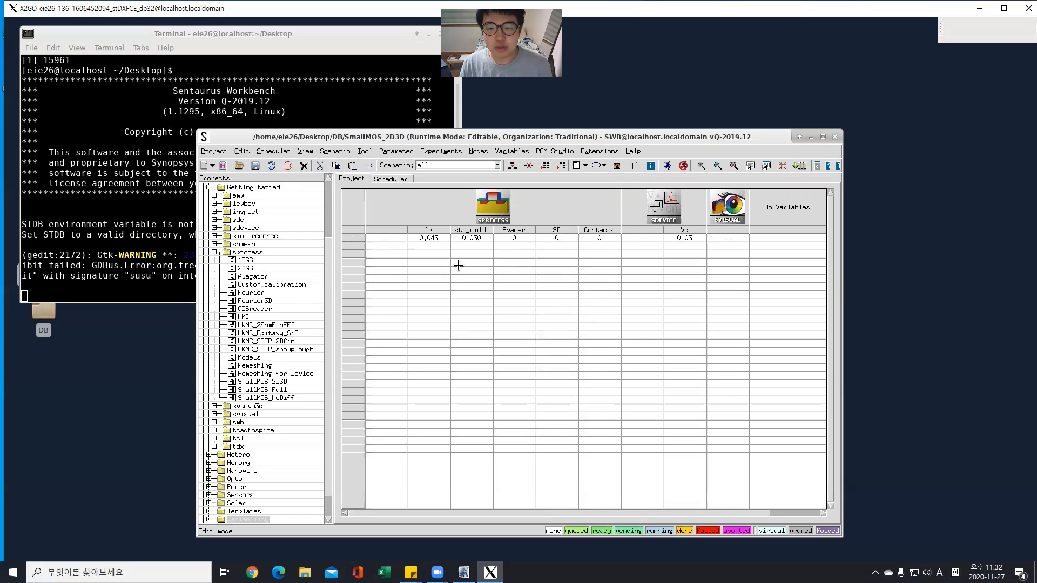
mouse_move(543, 280)
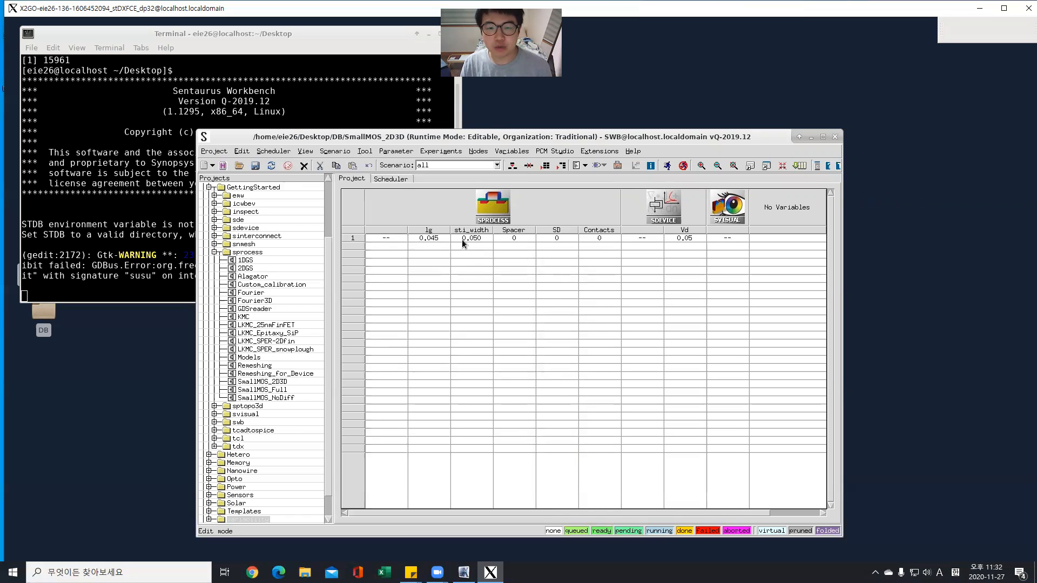
Add a tox parameter with value 0.002 after the sti_width column.
left_click(470, 230)
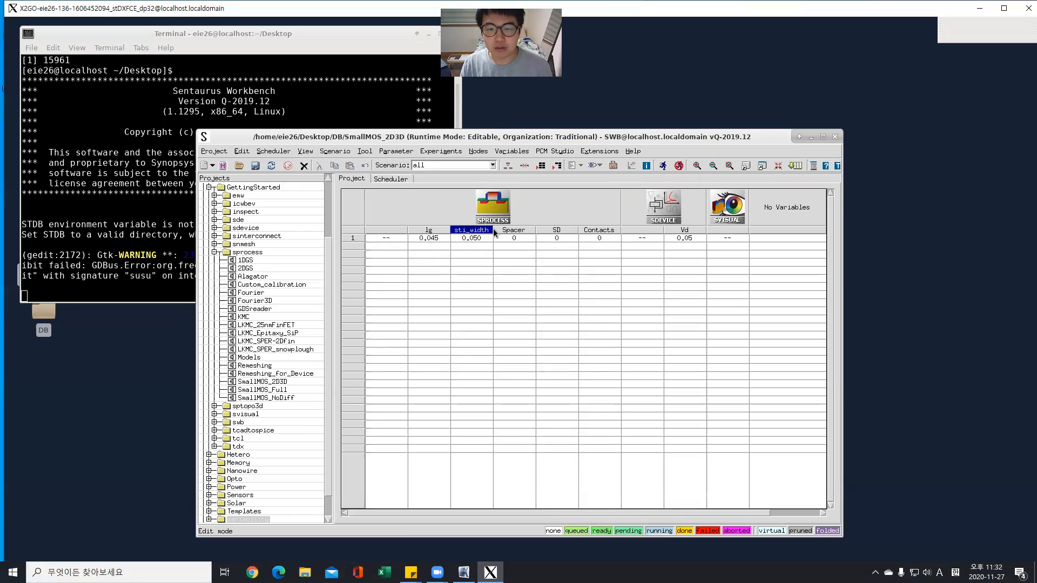
right_click(472, 237)
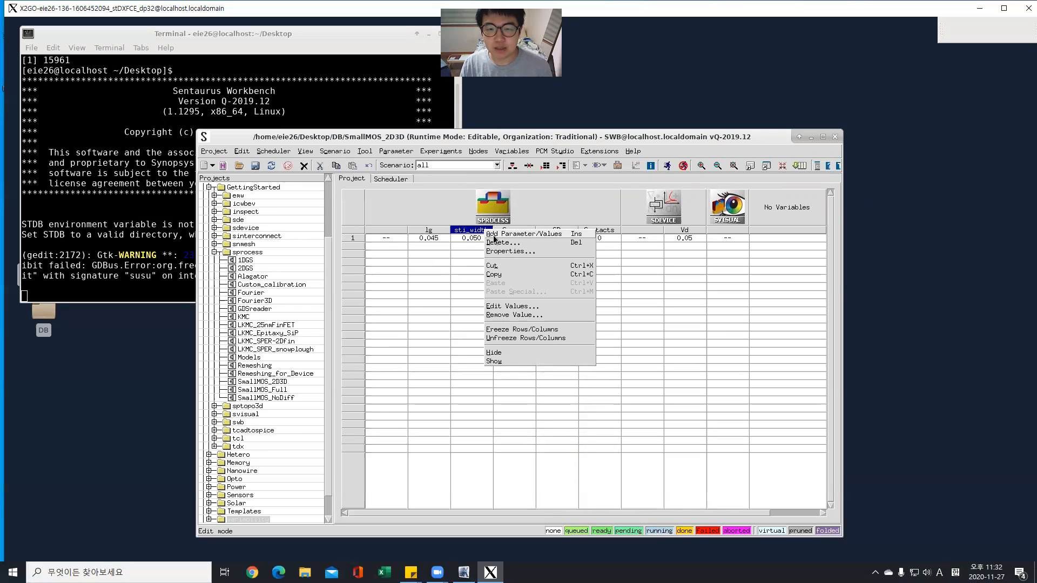
left_click(524, 233)
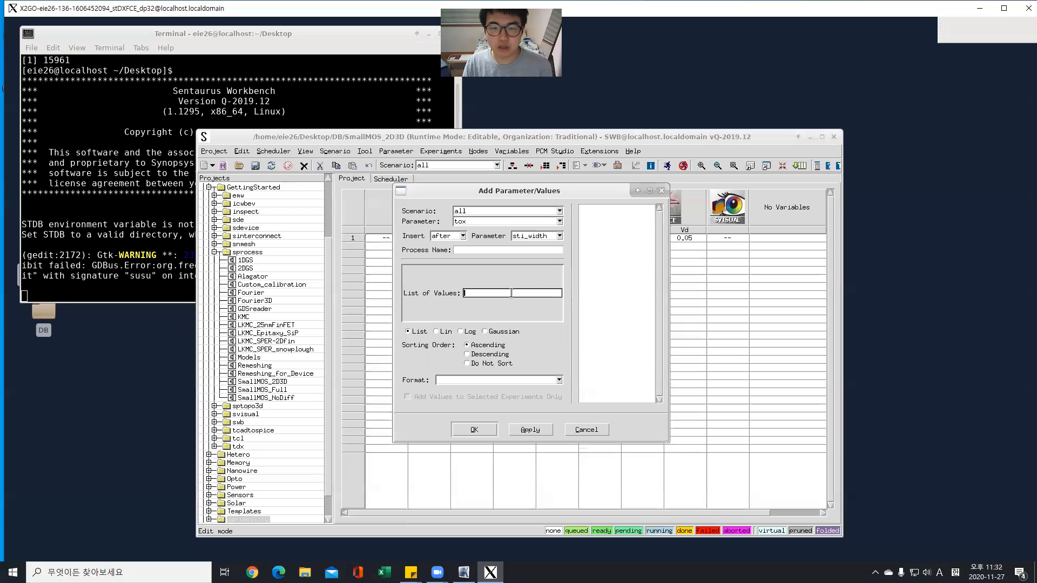
type("0")
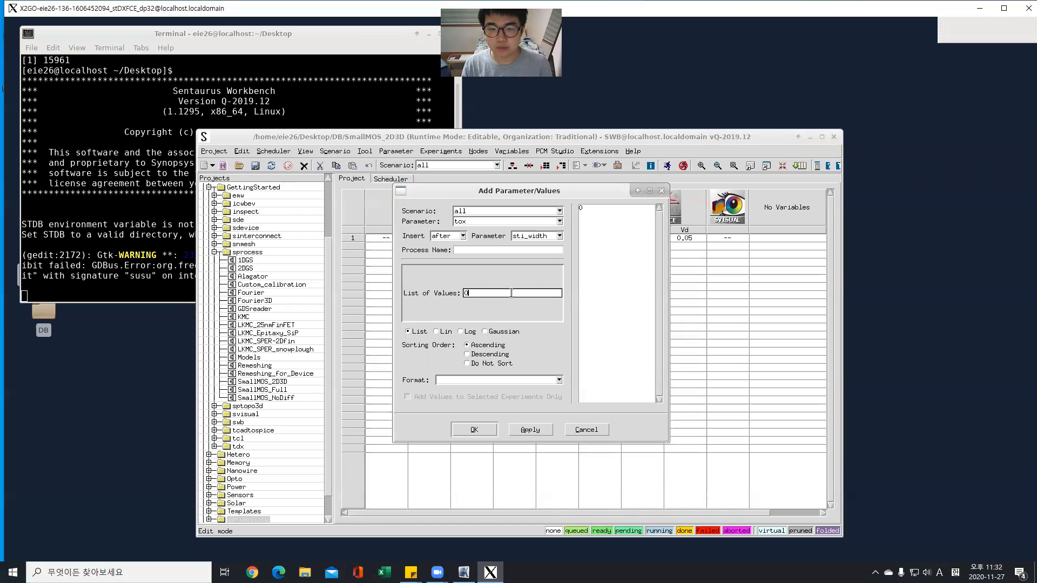
type("0.002")
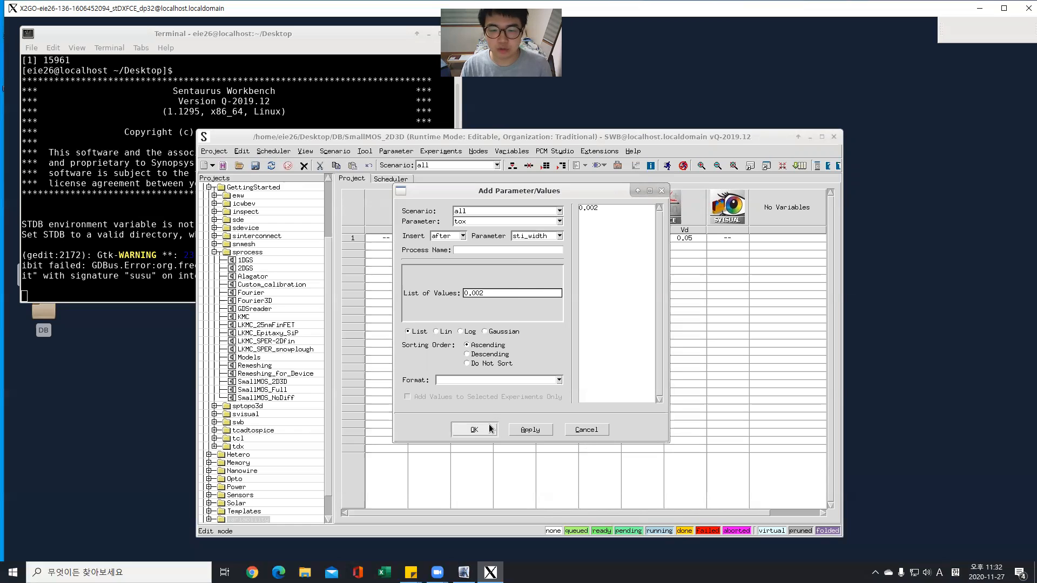
left_click(473, 429)
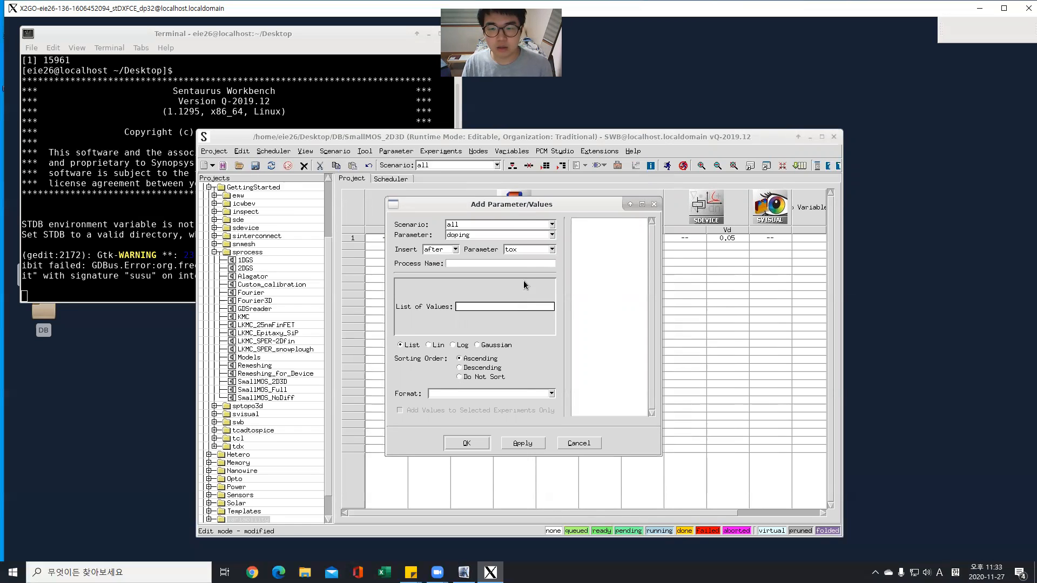
Enter 2e13 as the doping parameter's value and confirm it.
left_click_drag(512, 204, 531, 185)
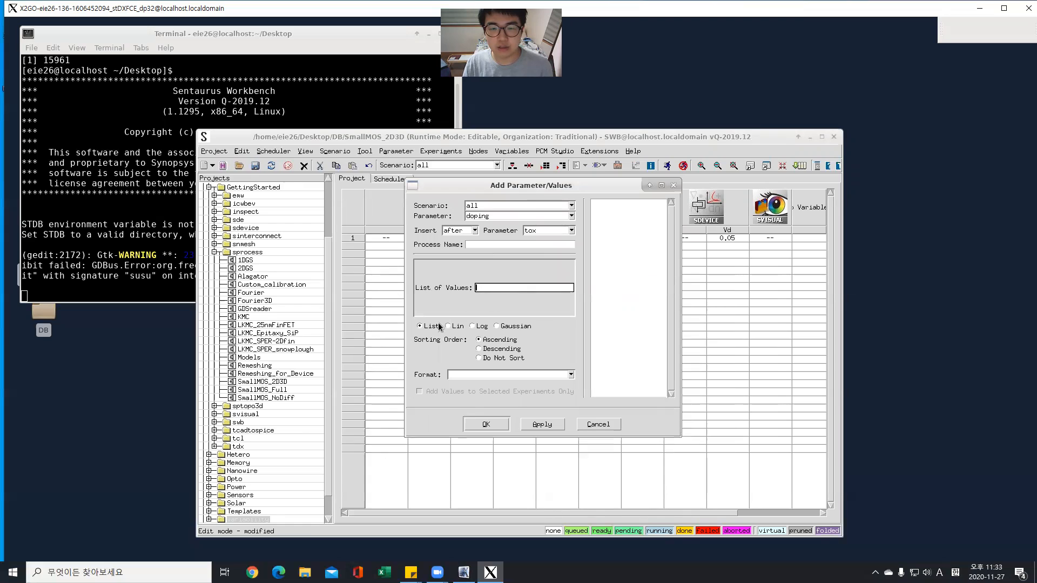
mouse_move(423, 318)
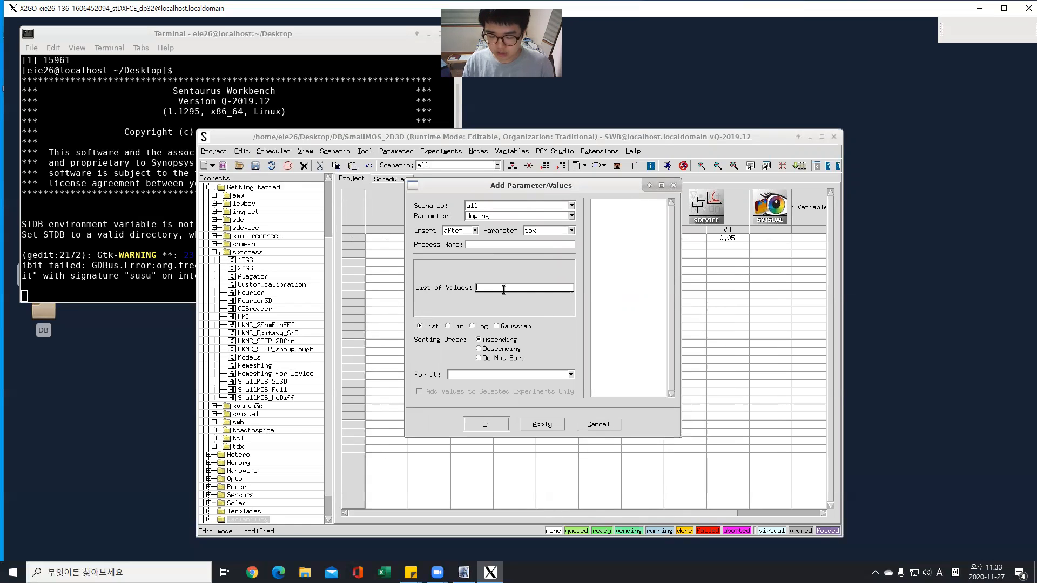
type("2")
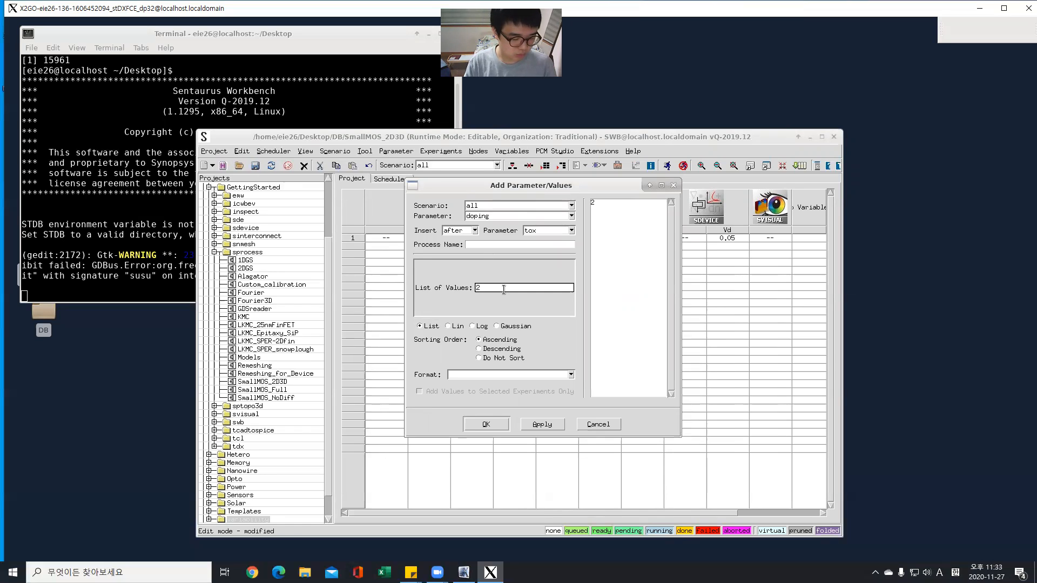
type("e13")
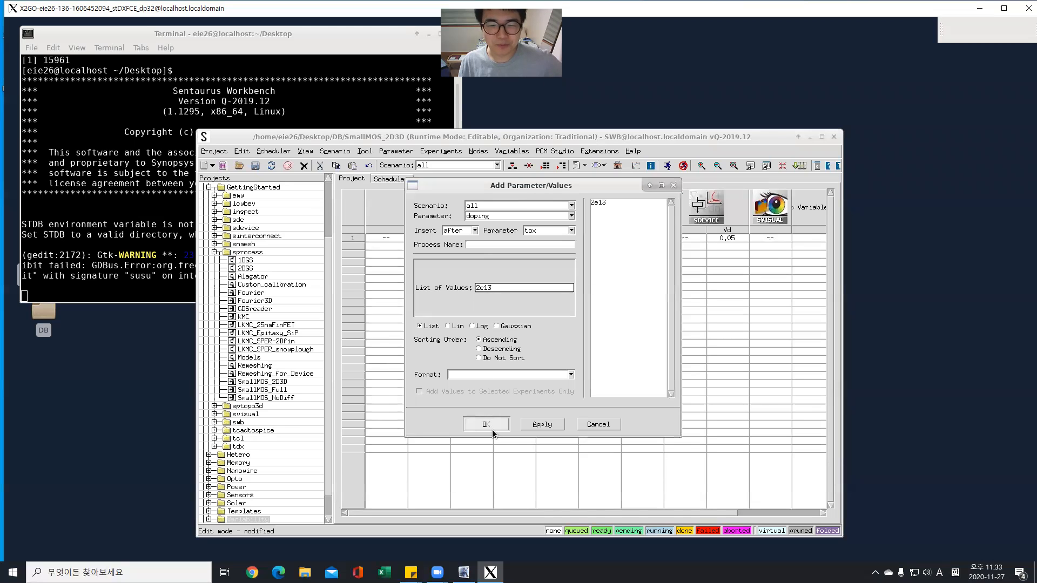
left_click(485, 424)
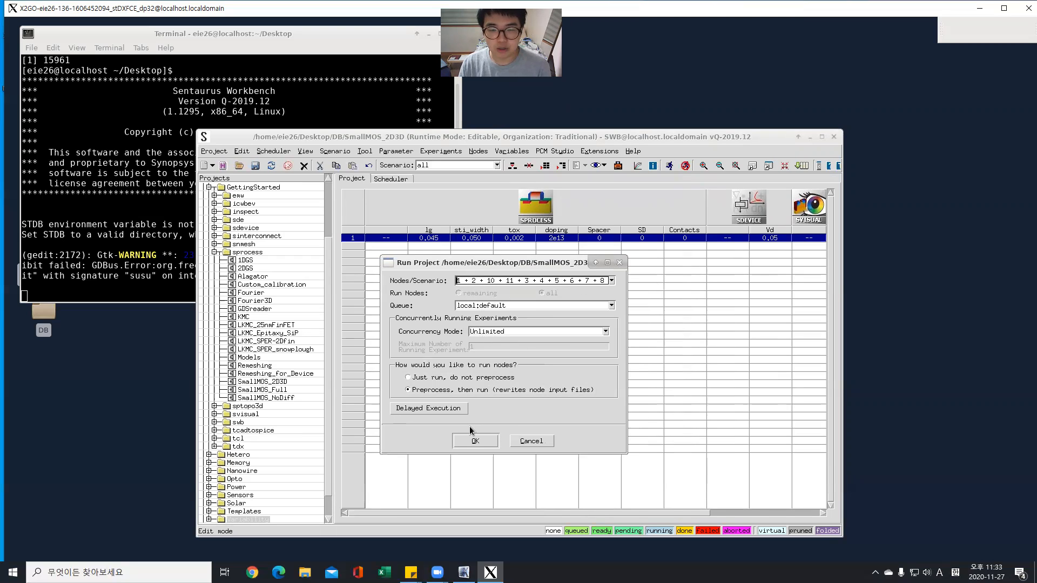
Run the project simulations, wait for the sprocess and sdevice jobs, and close the Project Log.
left_click(475, 441)
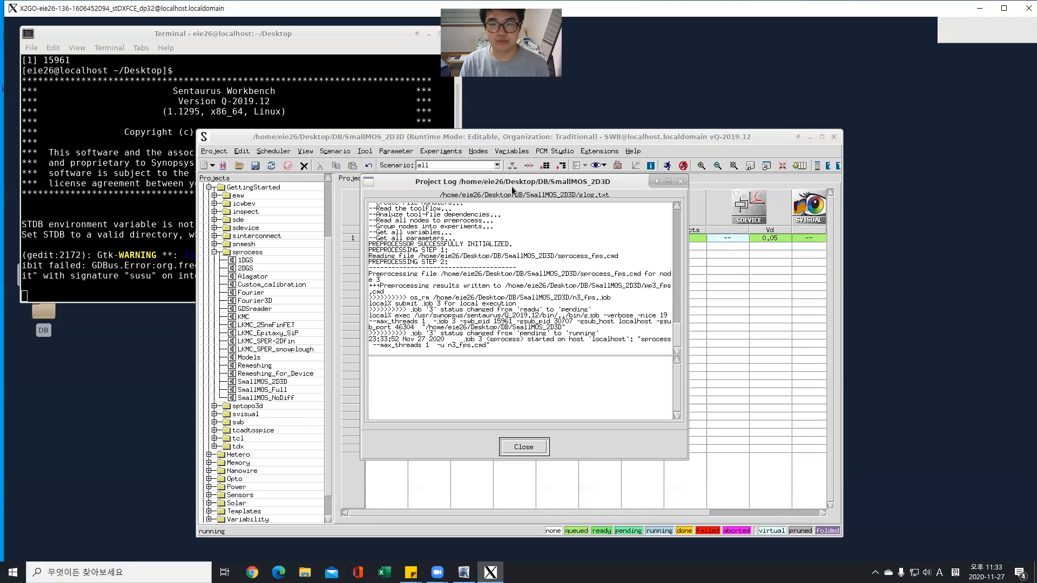
left_click_drag(512, 182, 583, 263)
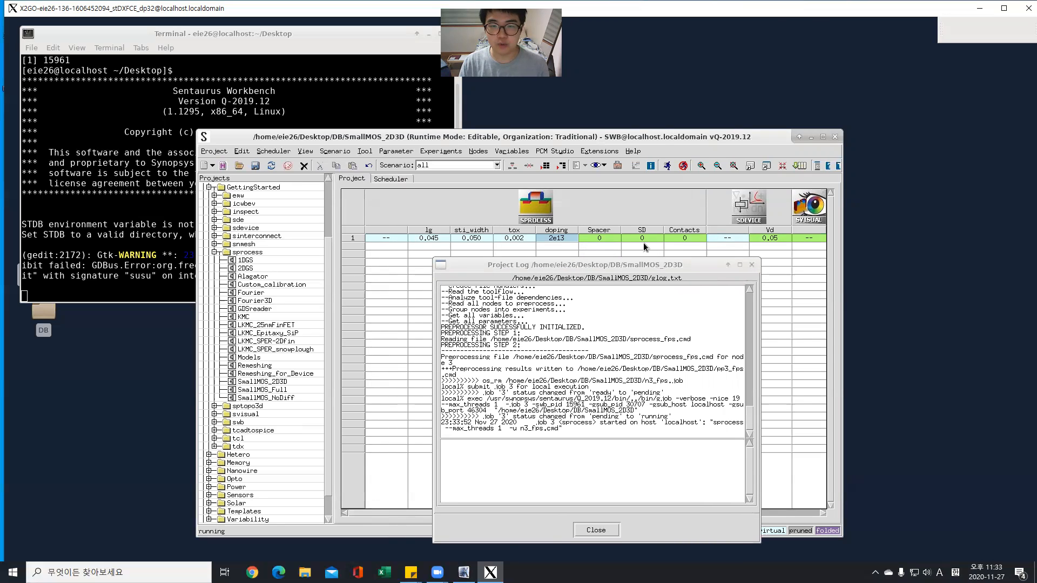
mouse_move(704, 220)
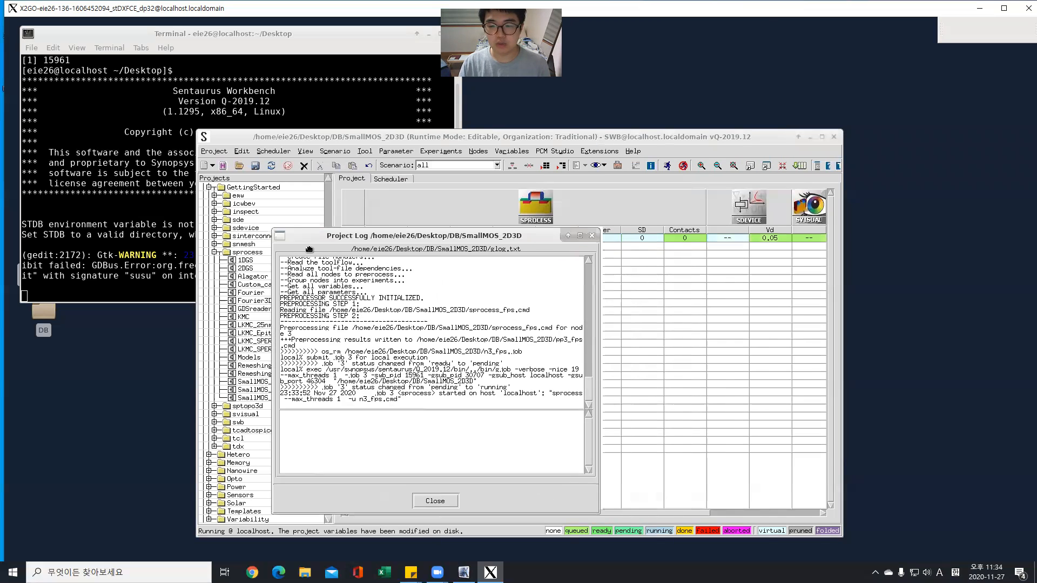
left_click_drag(436, 235, 392, 250)
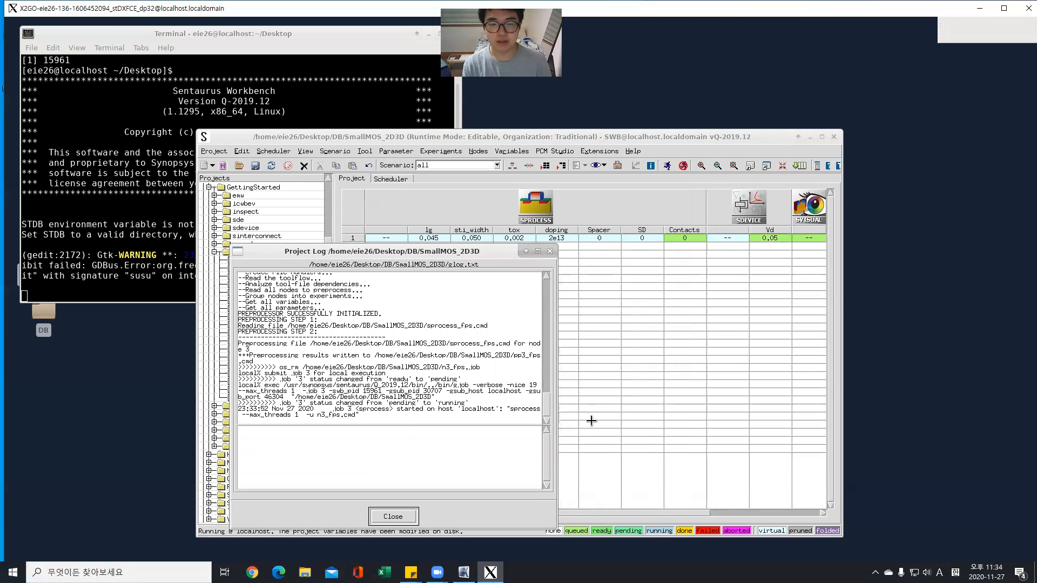
mouse_move(775, 35)
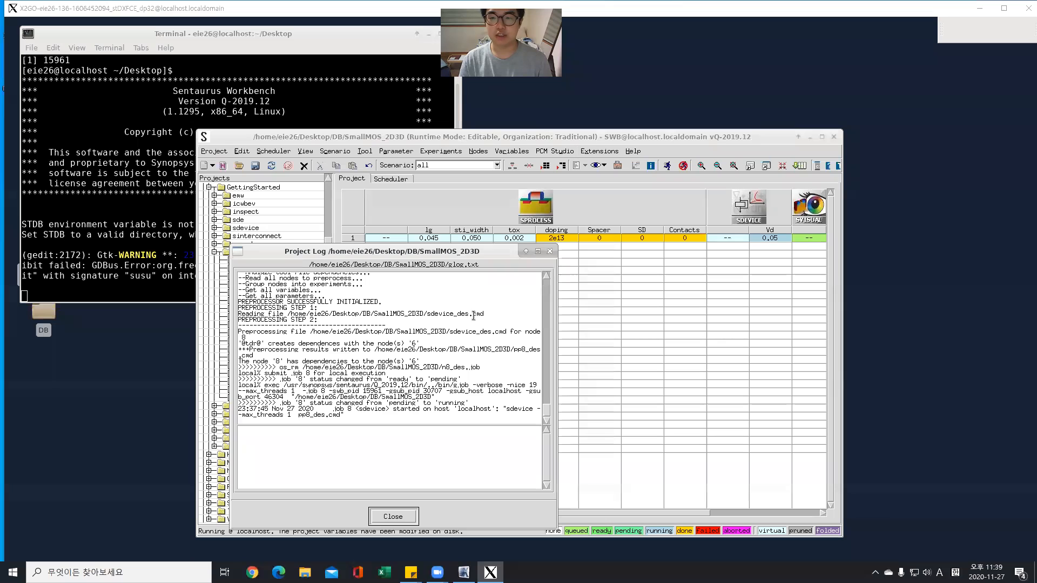
left_click(393, 516)
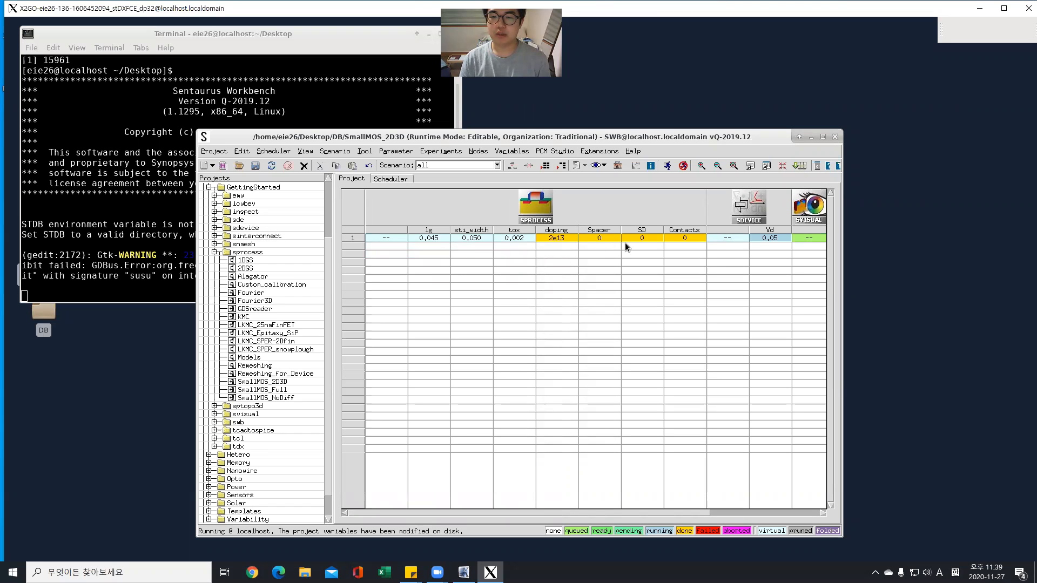
Launch Sentaurus Visual by running svisual in the desktop terminal.
left_click(683, 238)
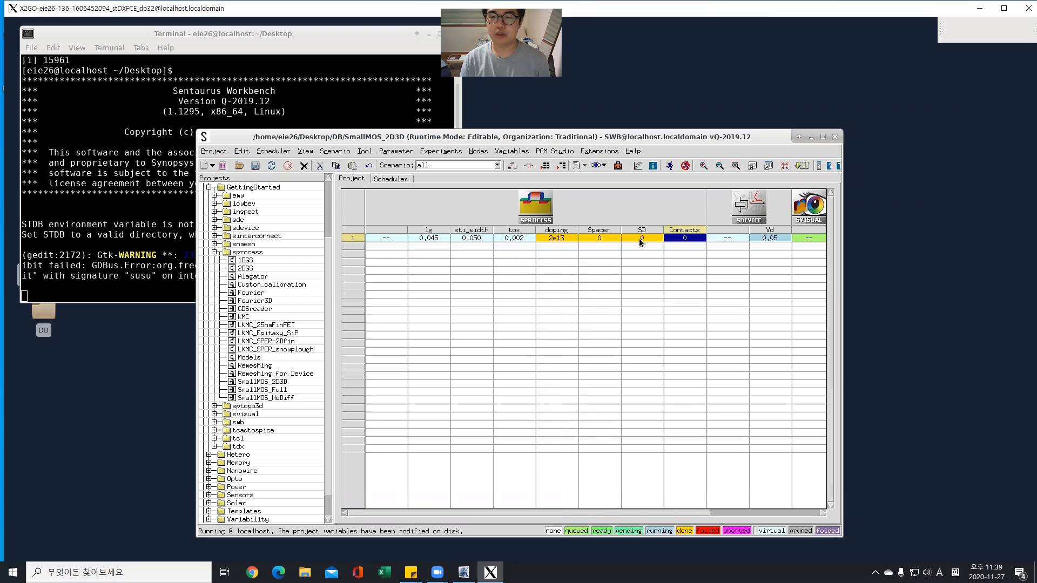
left_click(514, 238)
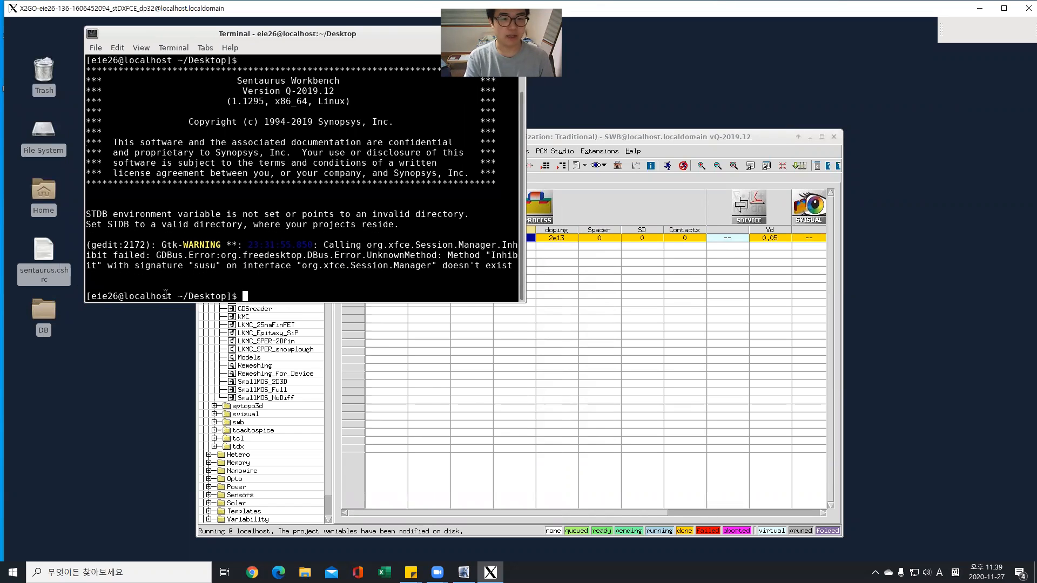
type("svisu")
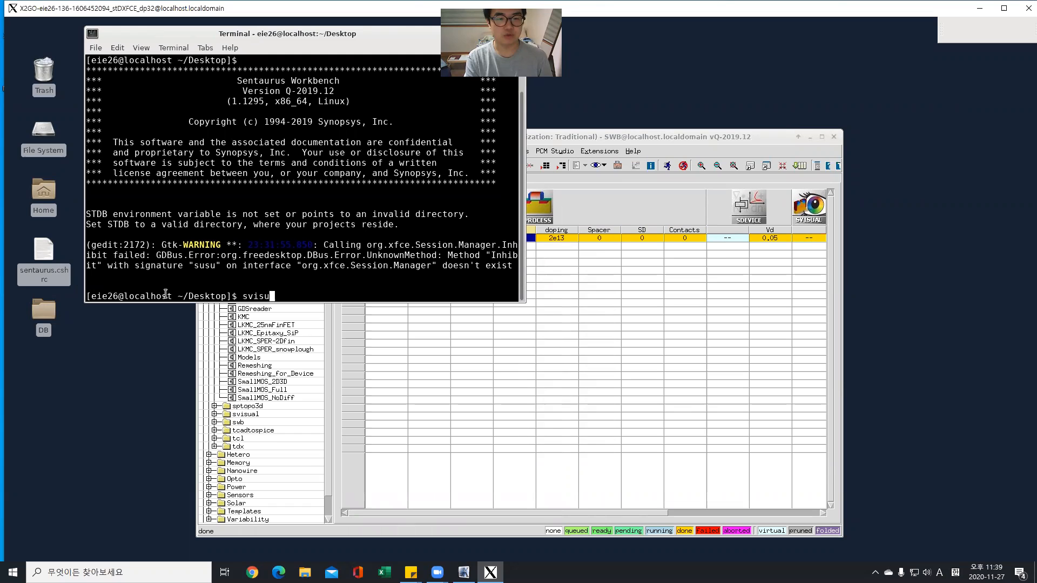
key("Return")
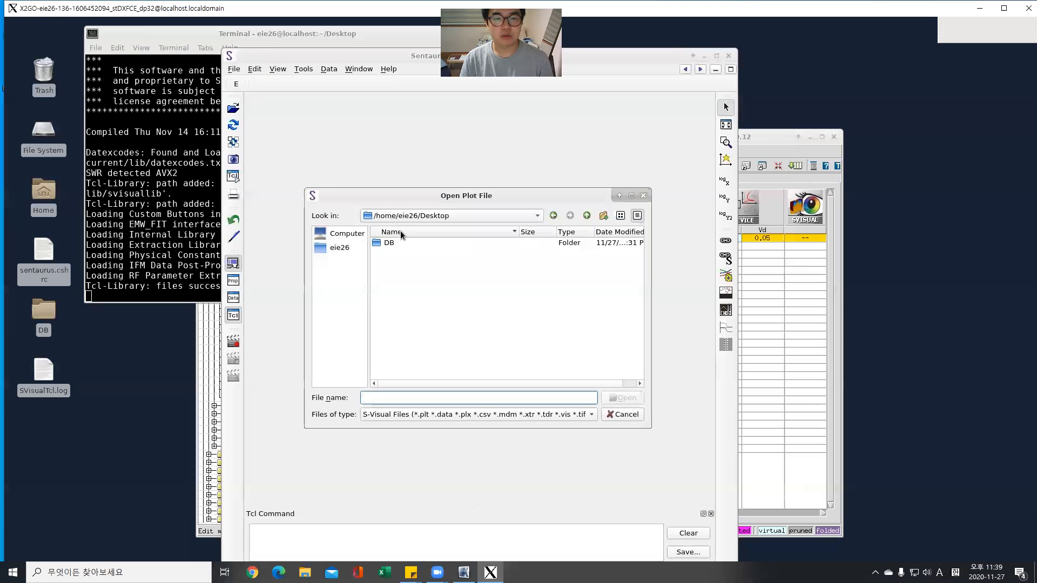
Open IdVg_n8_des.plt from the DB/SmallMOS_2D3D folder.
double_click(389, 242)
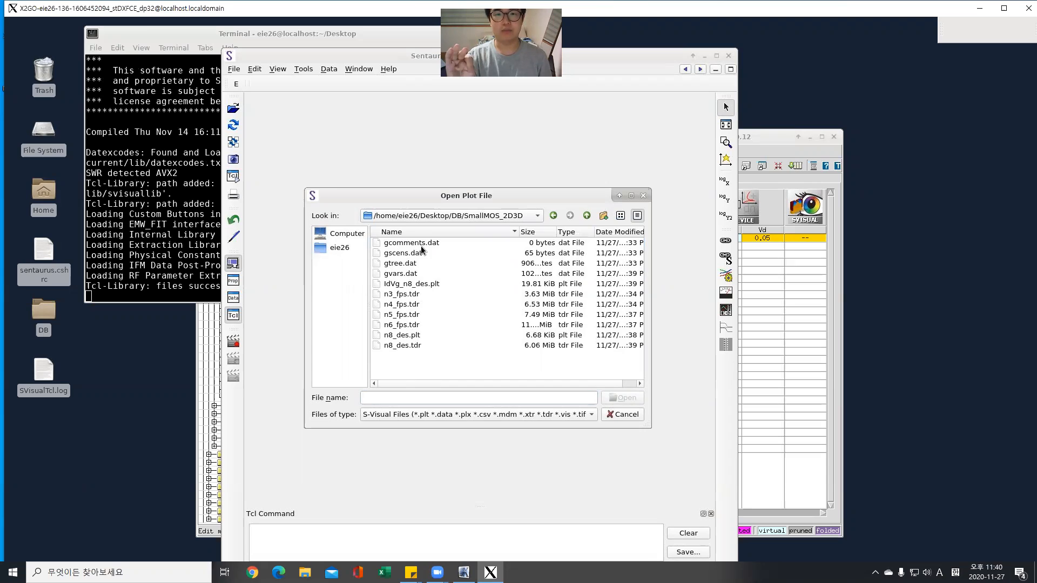
mouse_move(413, 254)
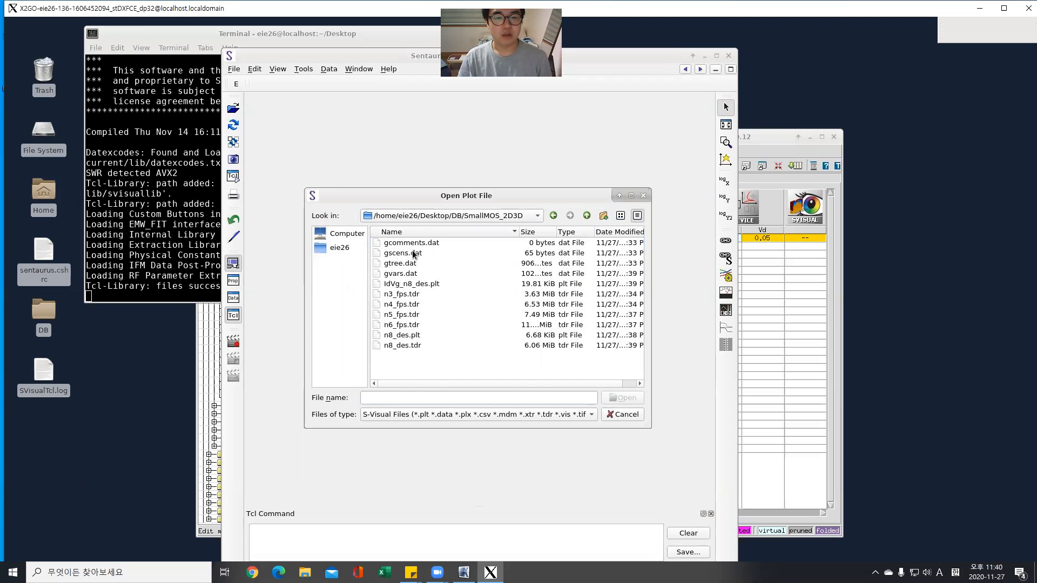
left_click(412, 283)
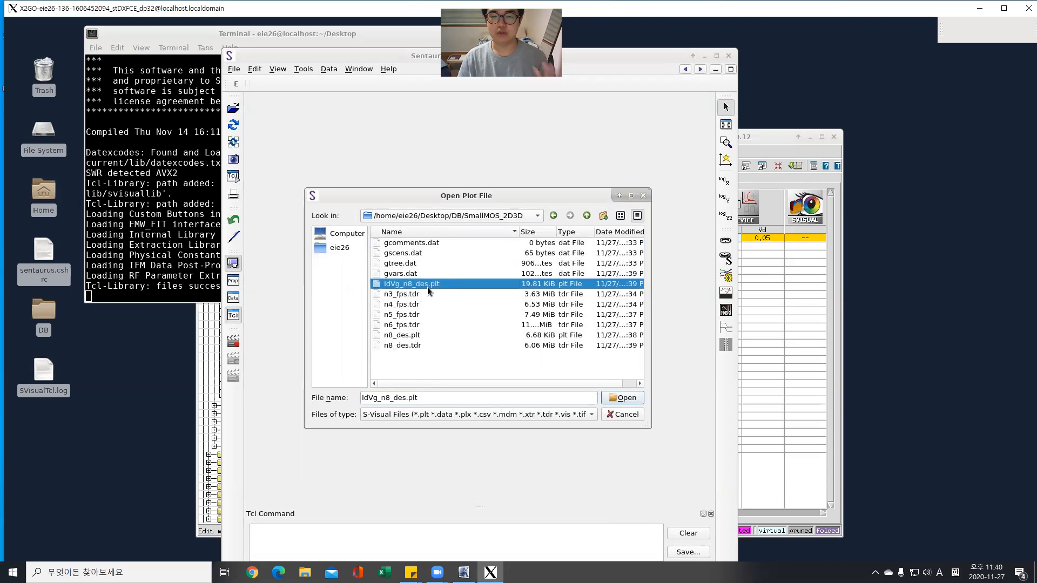
mouse_move(597, 375)
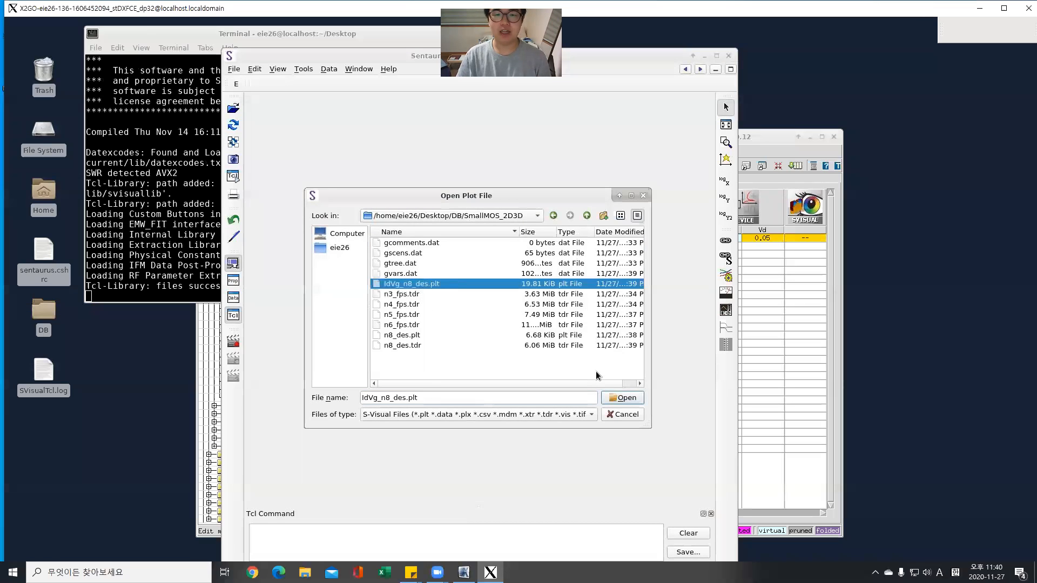
mouse_move(513, 362)
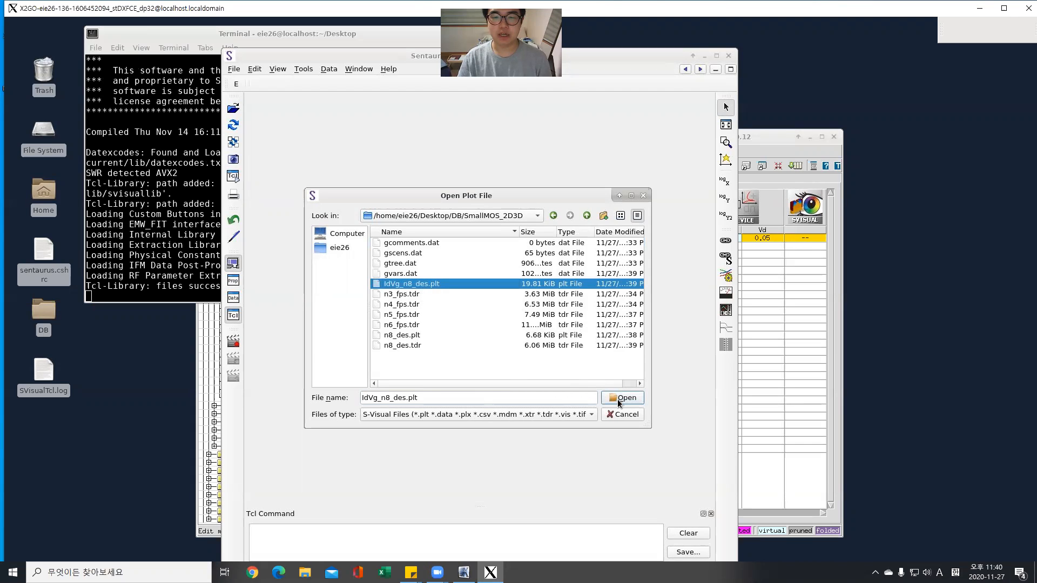
left_click(620, 397)
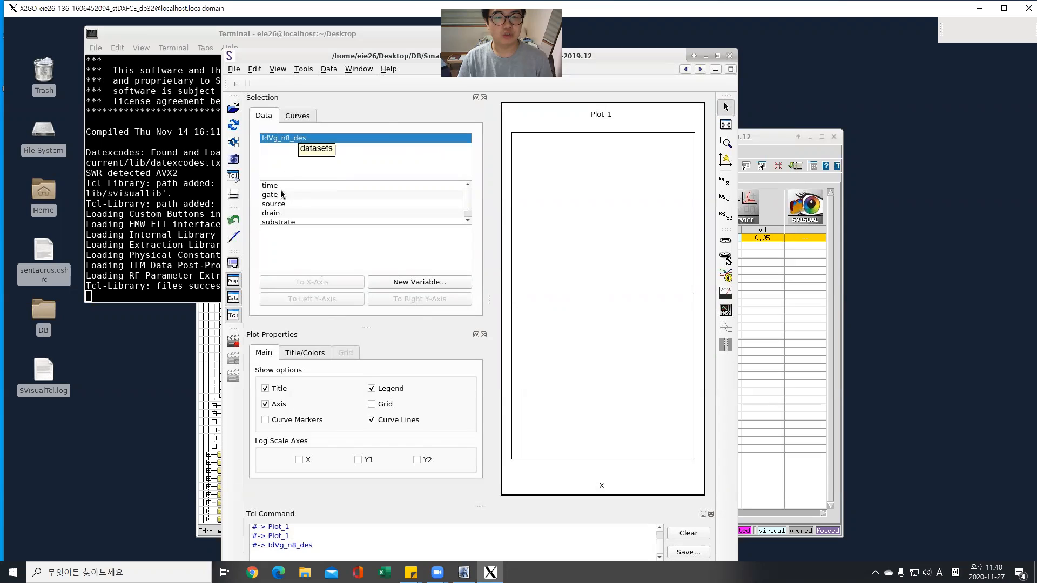
Plot drain TotalCurrent on the left Y-axis against gate OuterVoltage on the X-axis.
left_click(270, 194)
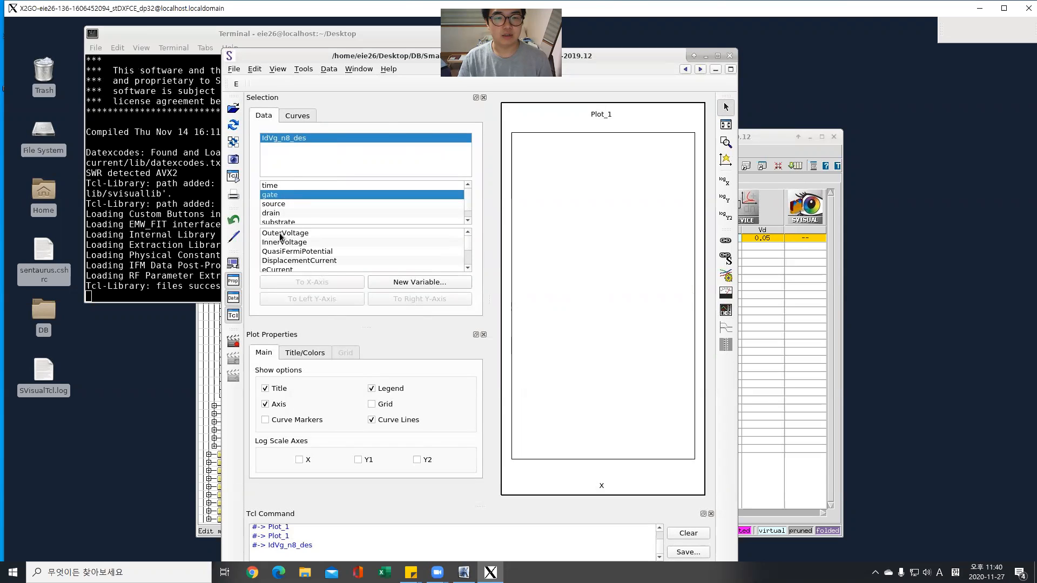
left_click(285, 233)
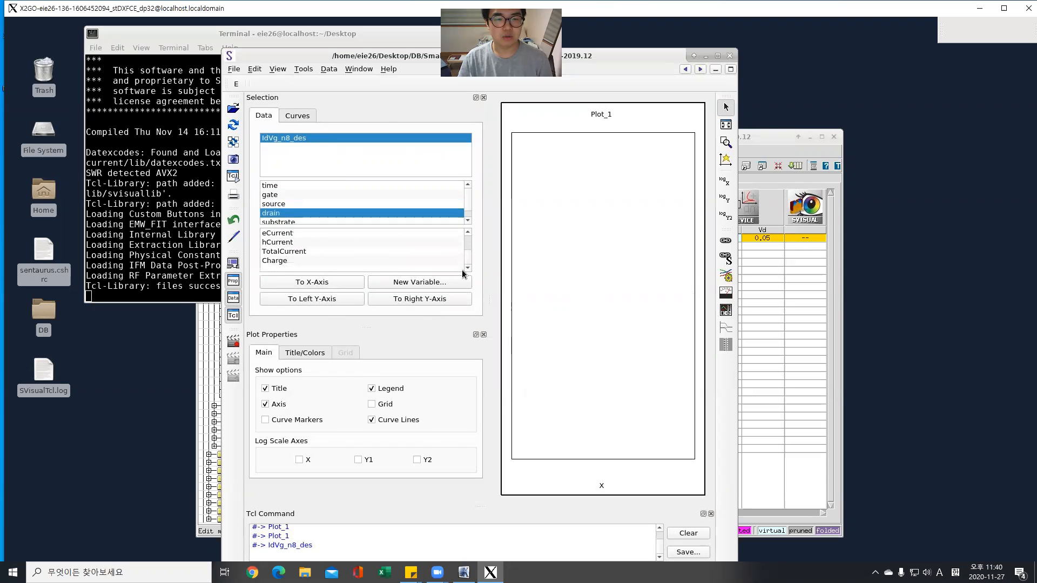
left_click(283, 251)
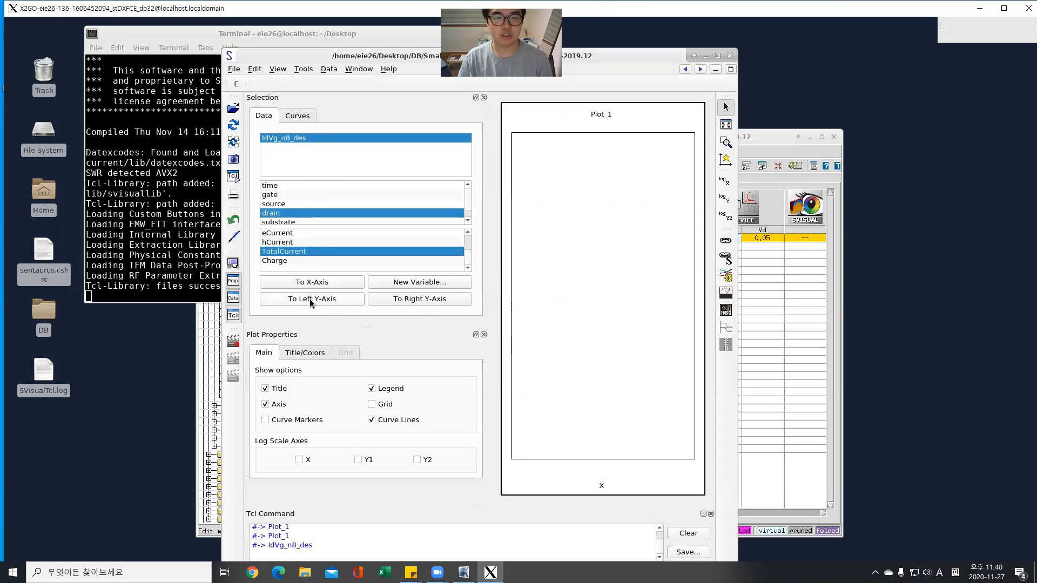
left_click(311, 299)
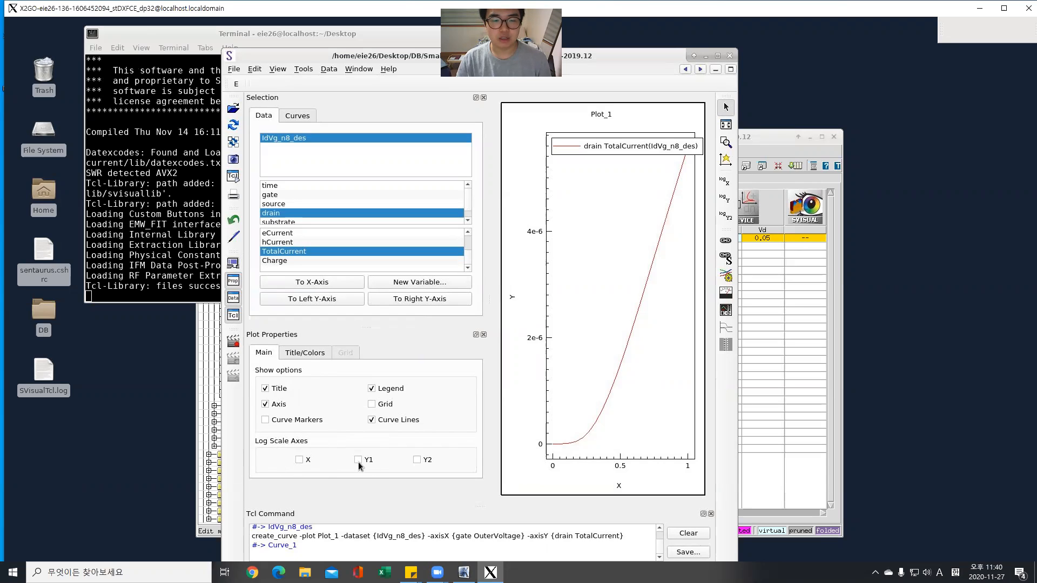
Toggle Log Scale Y1 on and back off, leaving a linear current axis.
left_click(357, 459)
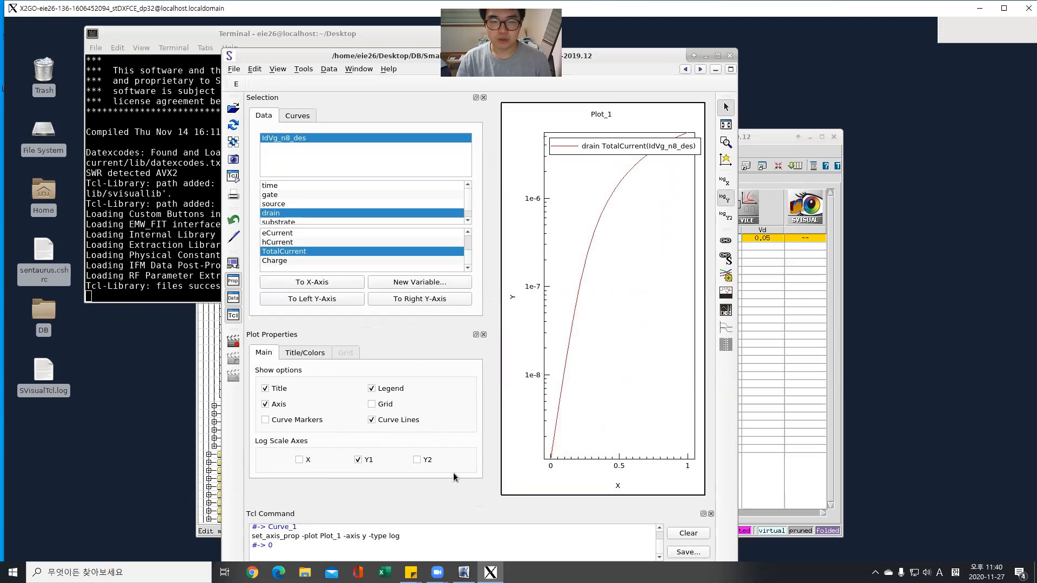
left_click(359, 460)
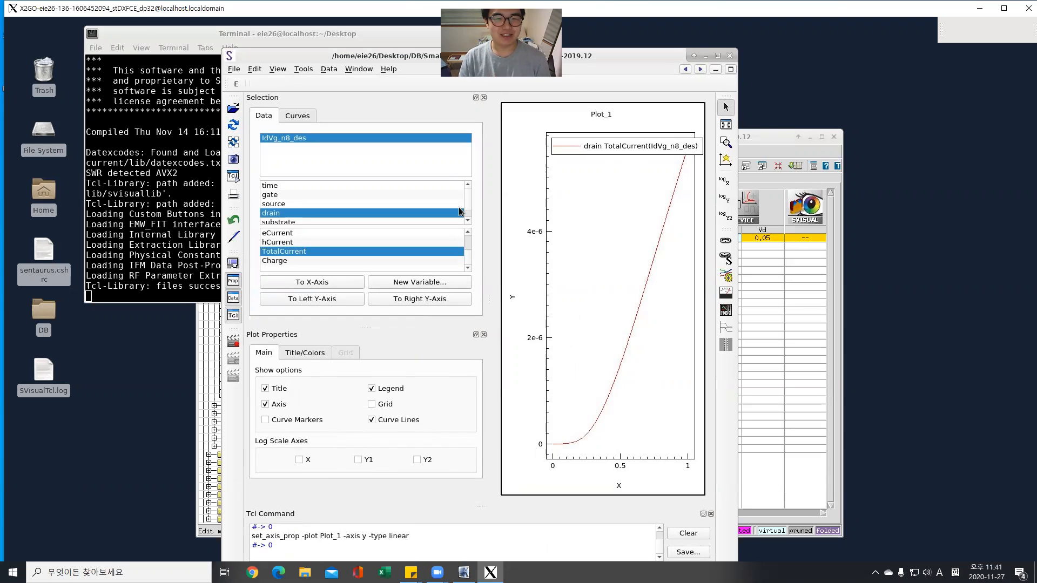
left_click(234, 69)
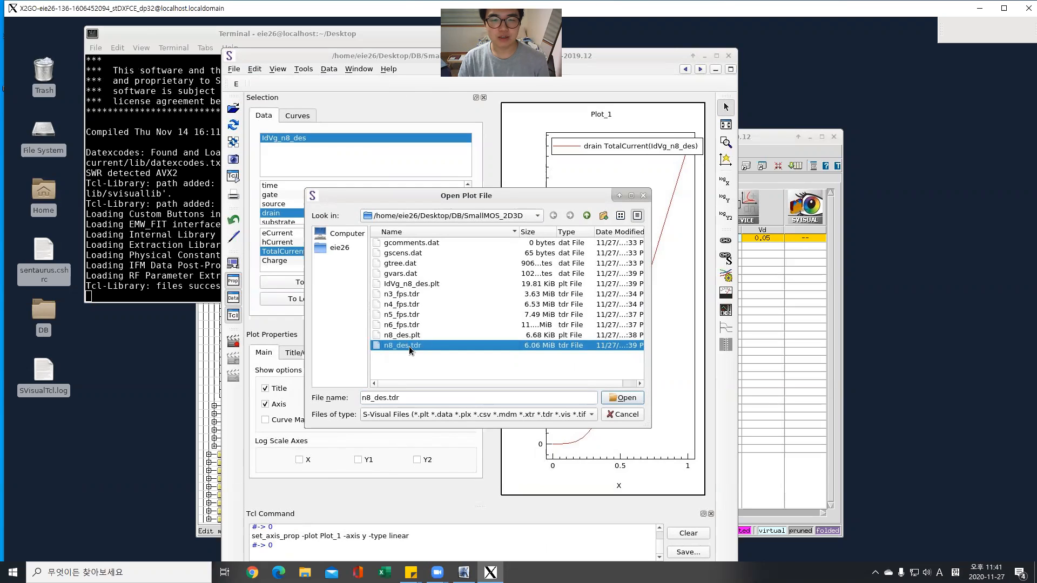
Load n8_des.tdr and hide its Oxide and Silicon regions in the 3D view.
left_click(621, 398)
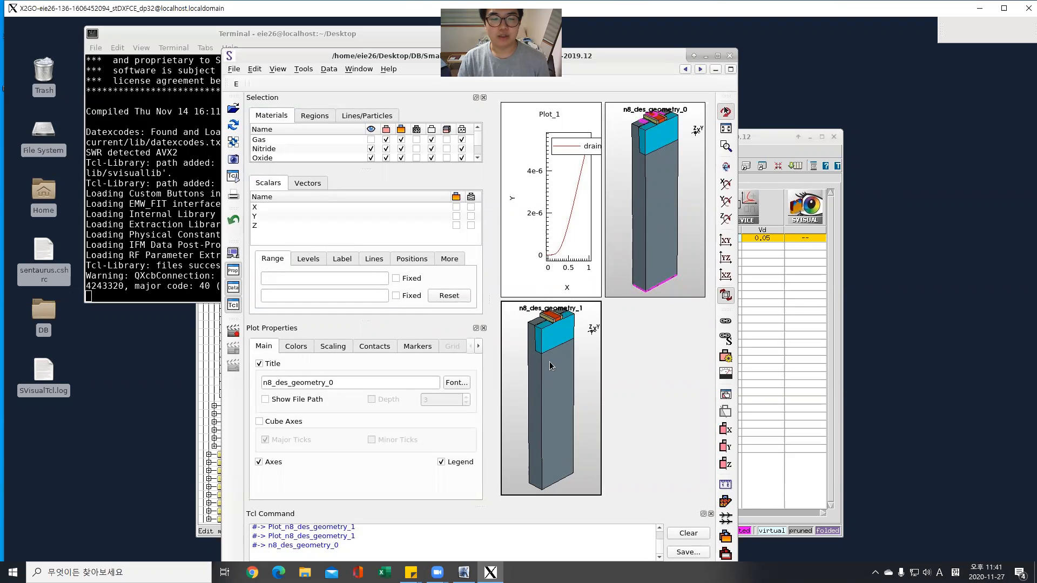
mouse_move(574, 363)
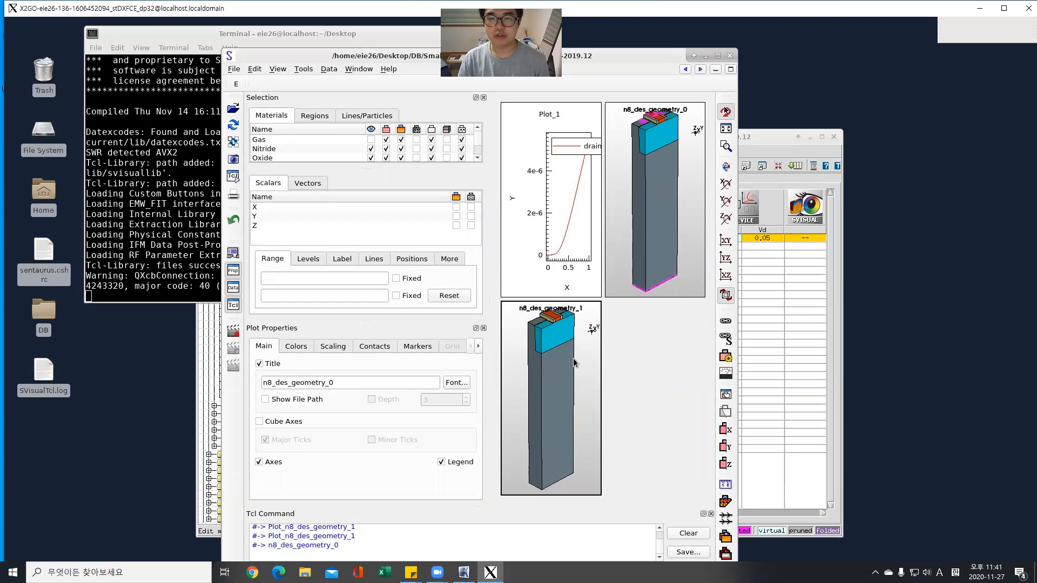
mouse_move(307, 179)
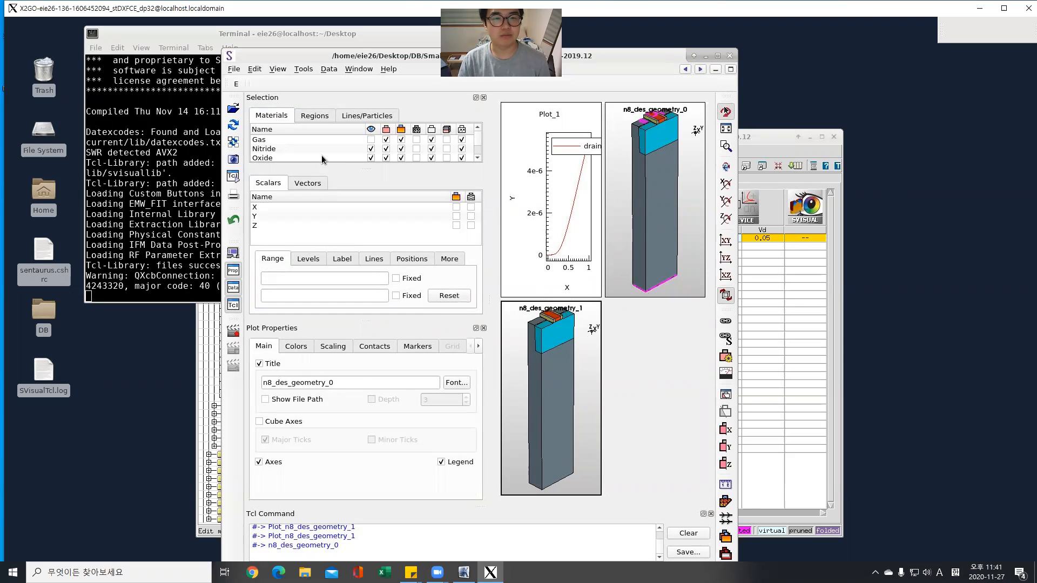
mouse_move(380, 68)
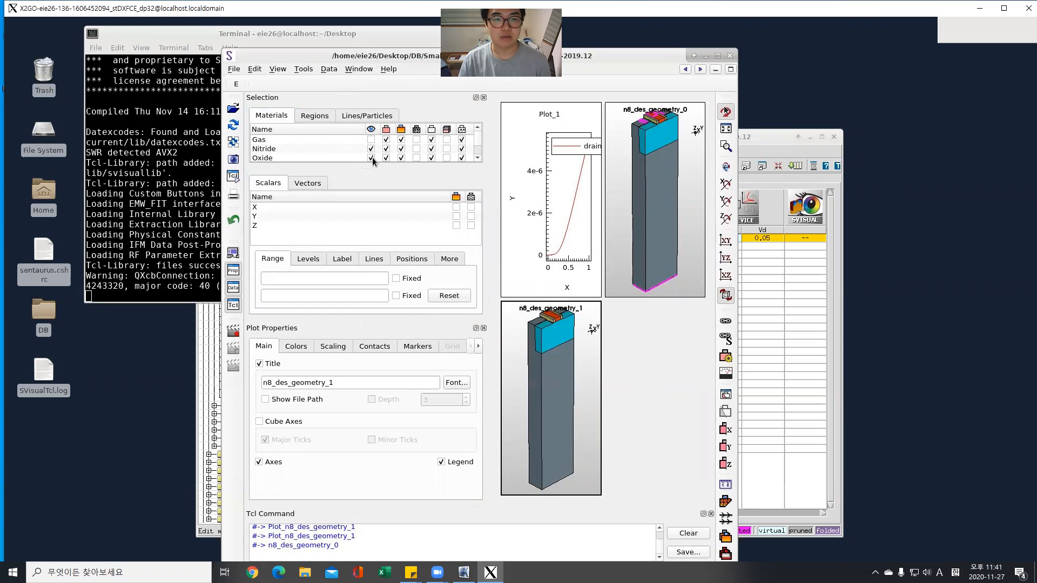
left_click(371, 157)
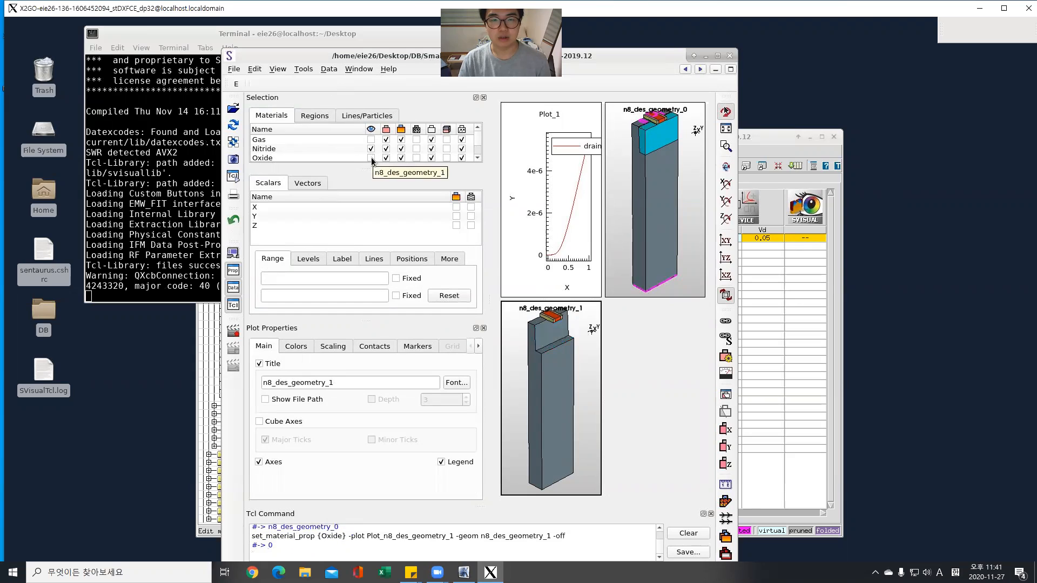
left_click(371, 158)
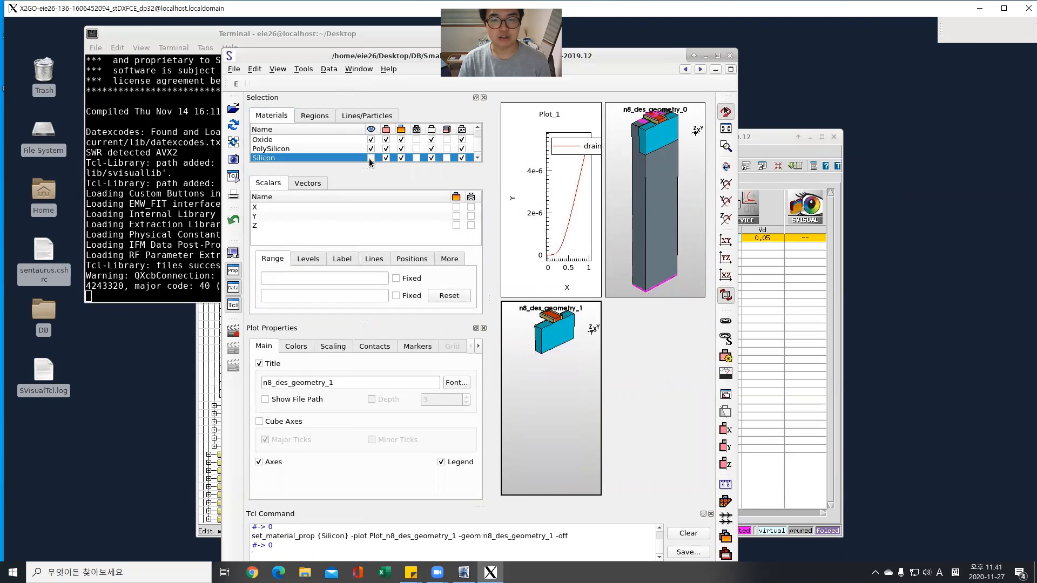